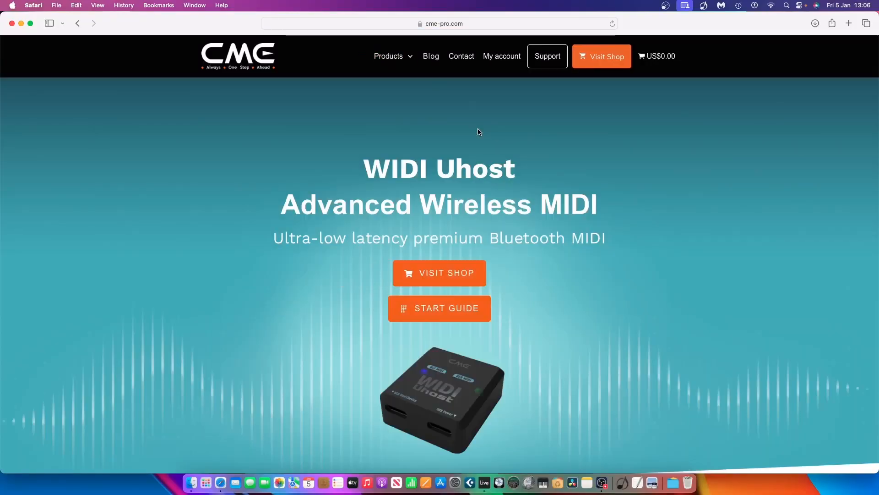
mouse_move(440, 307)
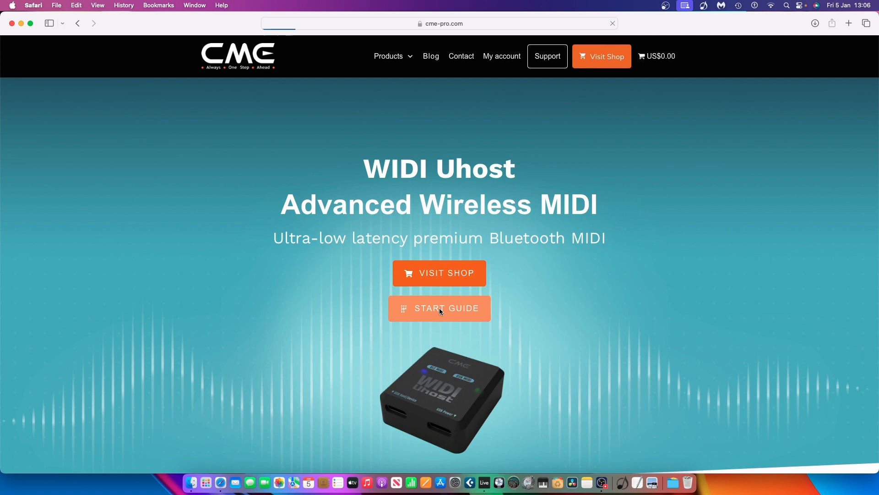
- Open the WIDI Uhost Start Guide, scroll to the manual links and select WIDI Uhost Manual
left_click(439, 308)
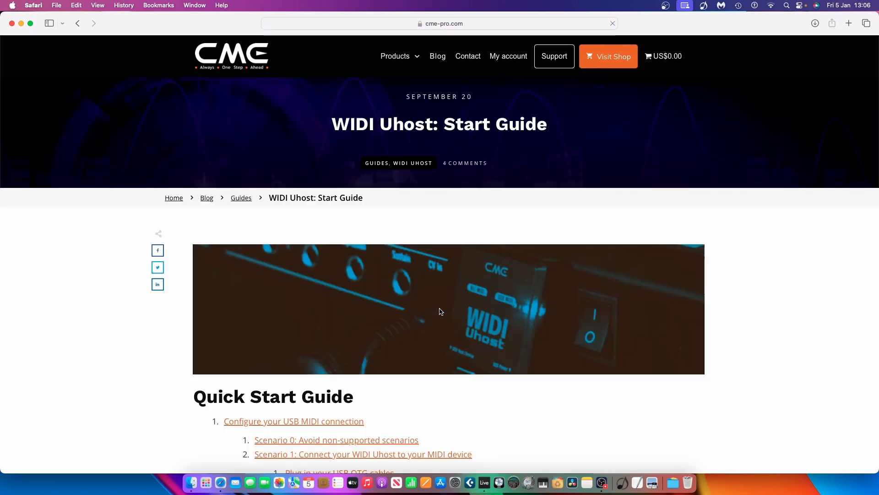
scroll("down", 3)
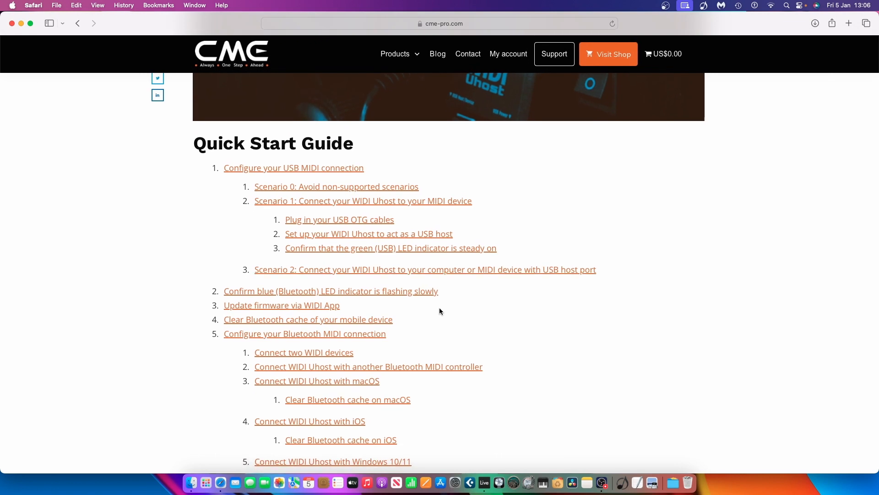
scroll("down", 3)
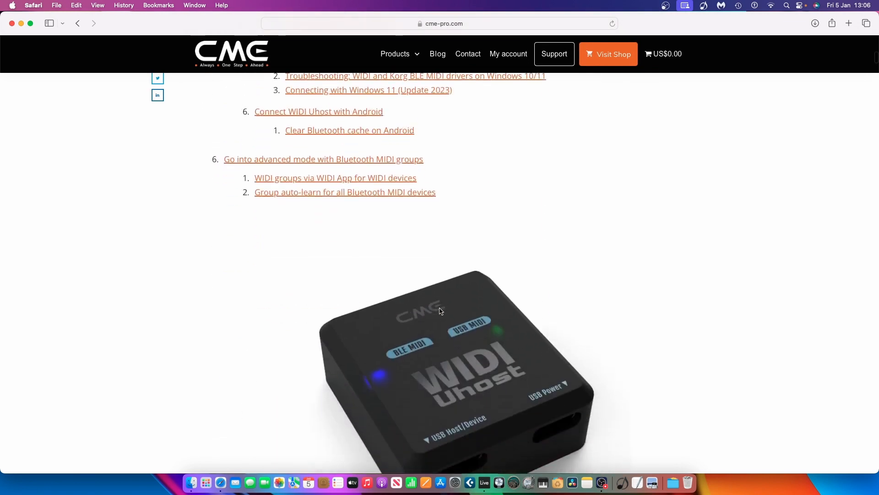
scroll("down", 3)
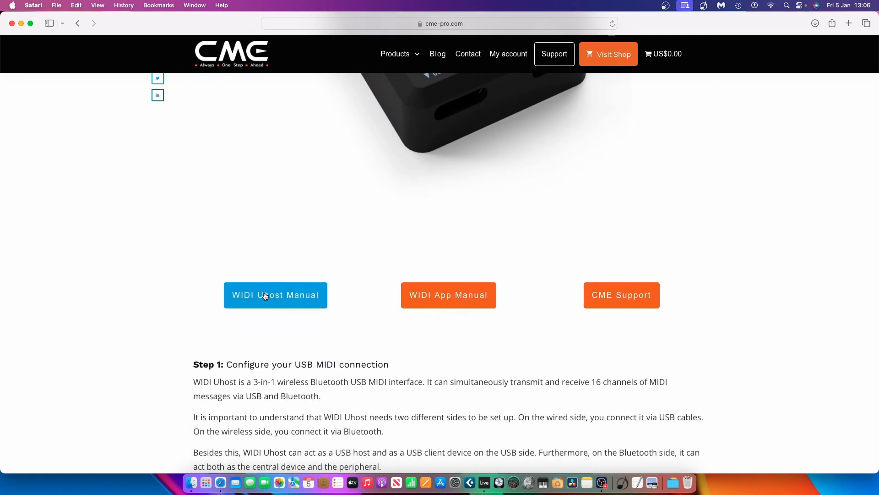
left_click(274, 295)
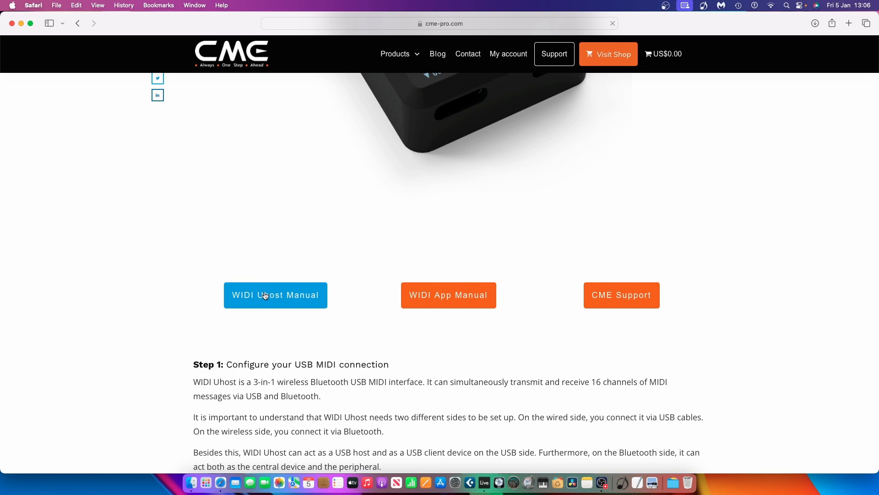
- Open the WIDI Uhost Owner's Manual V08 and scroll through it
left_click(275, 295)
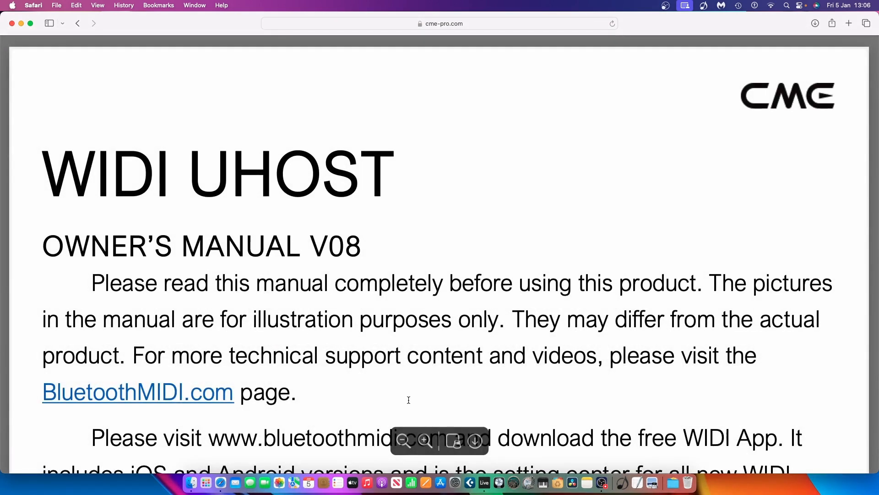
scroll("down", 3)
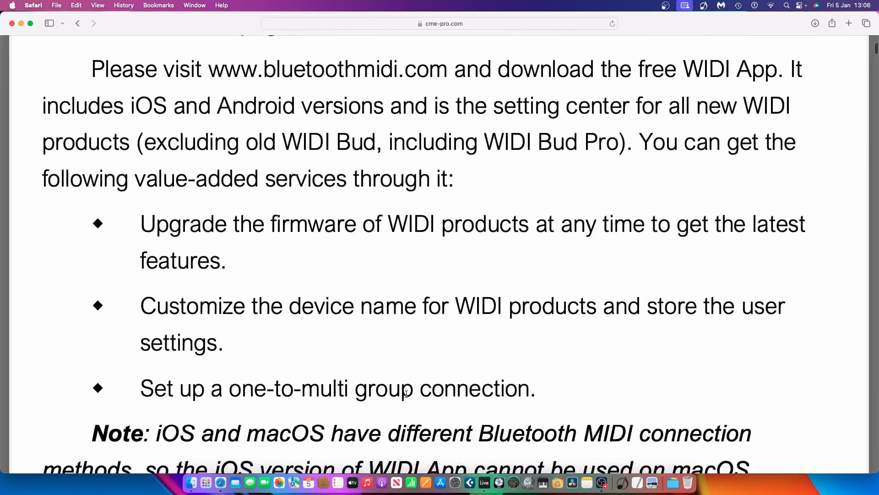
scroll("down", 3)
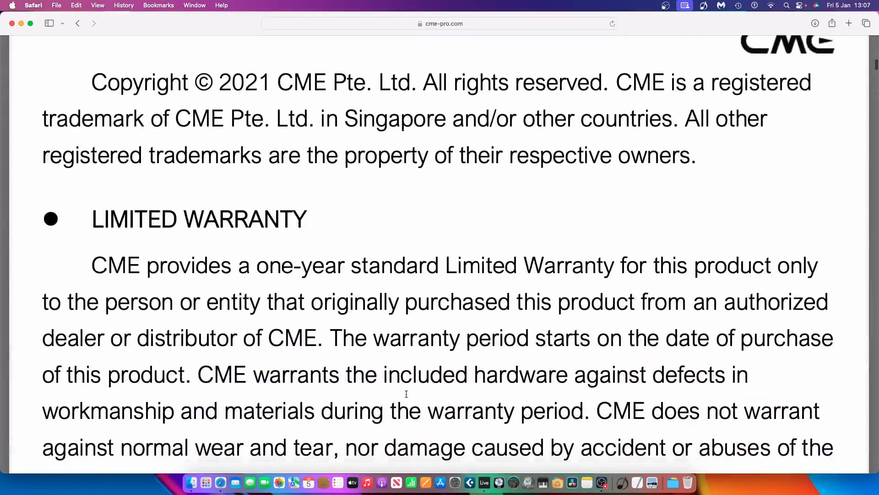
scroll("up", 3)
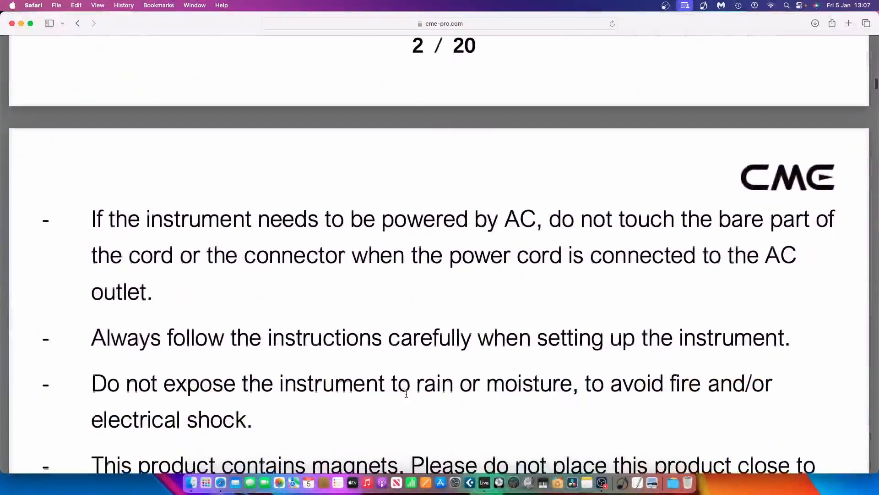
scroll("up", 3)
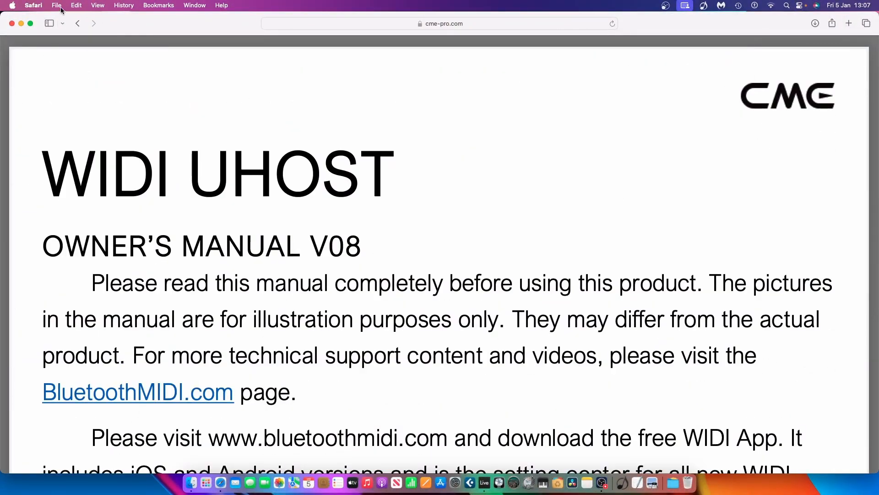
- Export the manual as PDF to the Desktop as WIDI-Uhost-manual_v08b_English
left_click(56, 5)
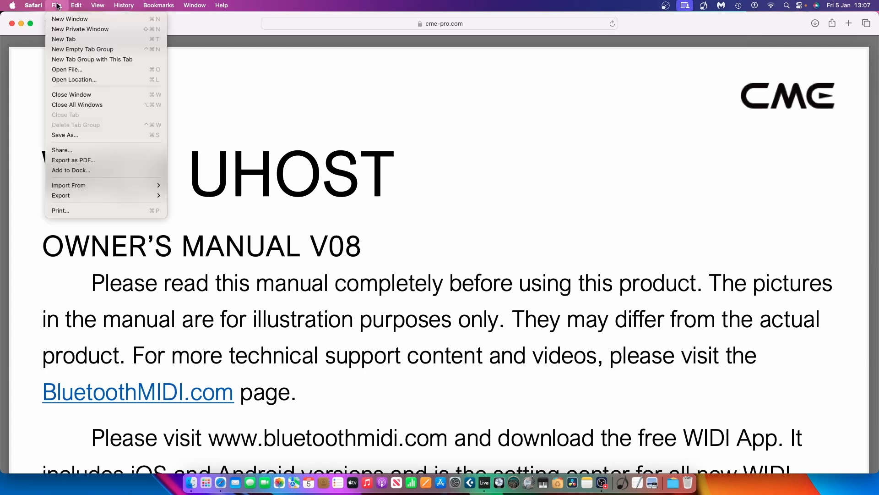
mouse_move(73, 135)
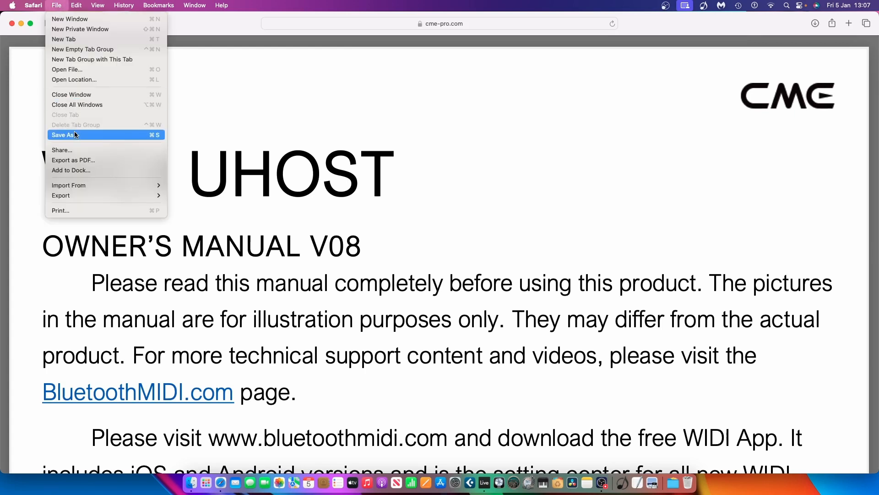
mouse_move(73, 160)
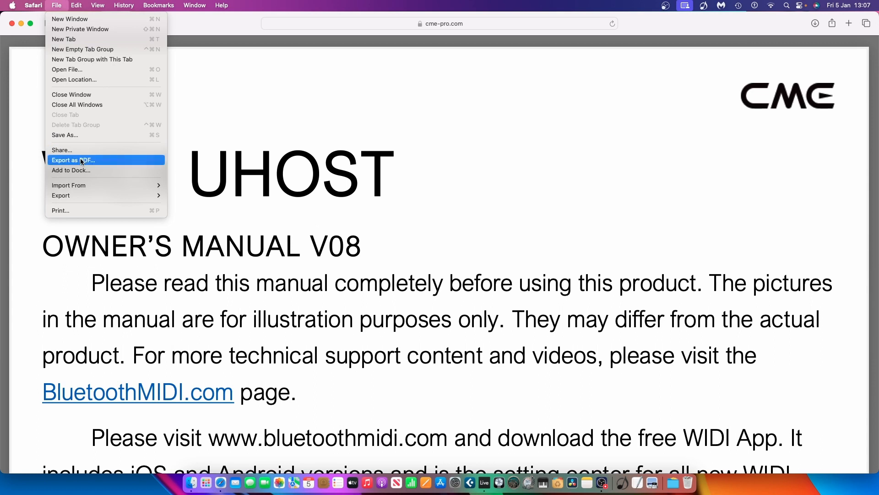
left_click(73, 160)
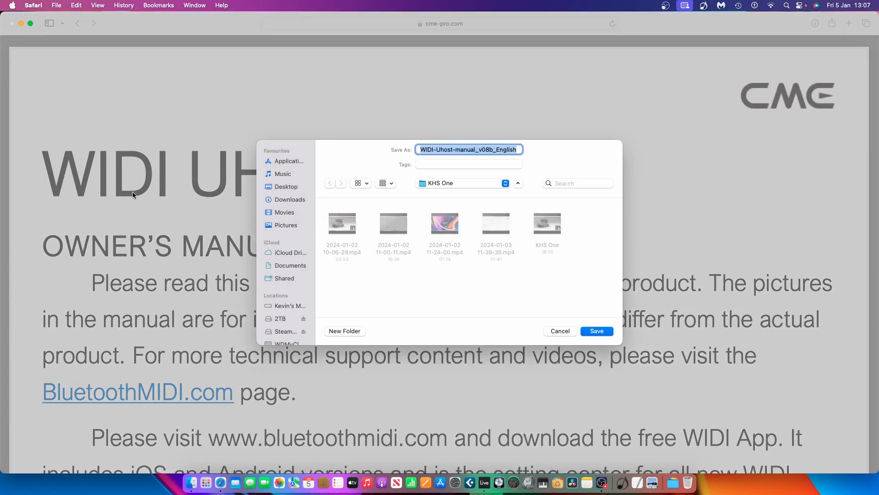
left_click(286, 186)
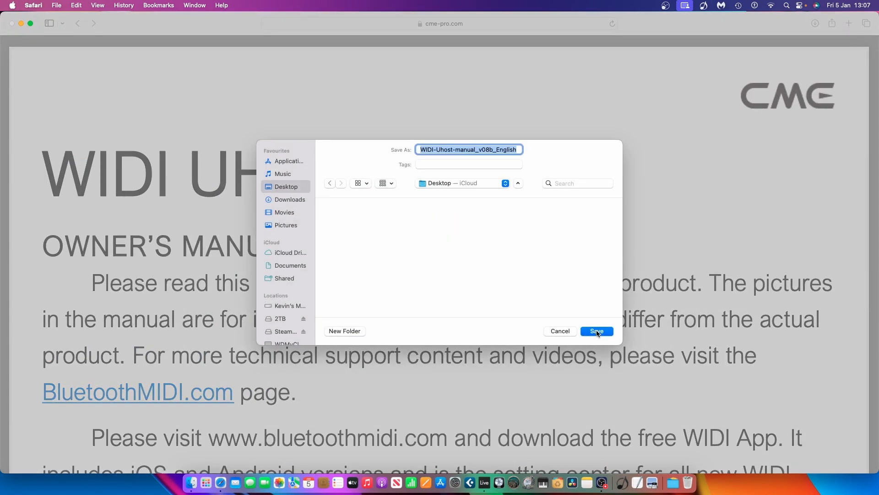
left_click(597, 330)
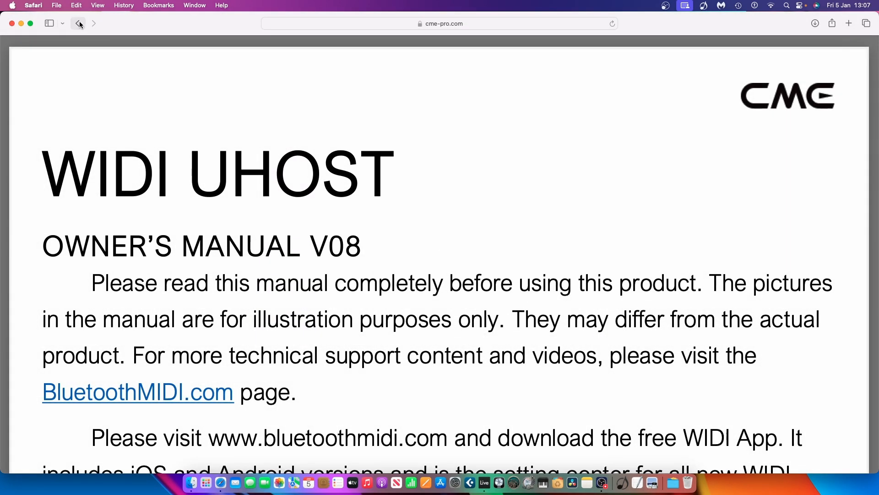
- Return to the Start Guide and open the WIDI App User Manual V10
left_click(78, 22)
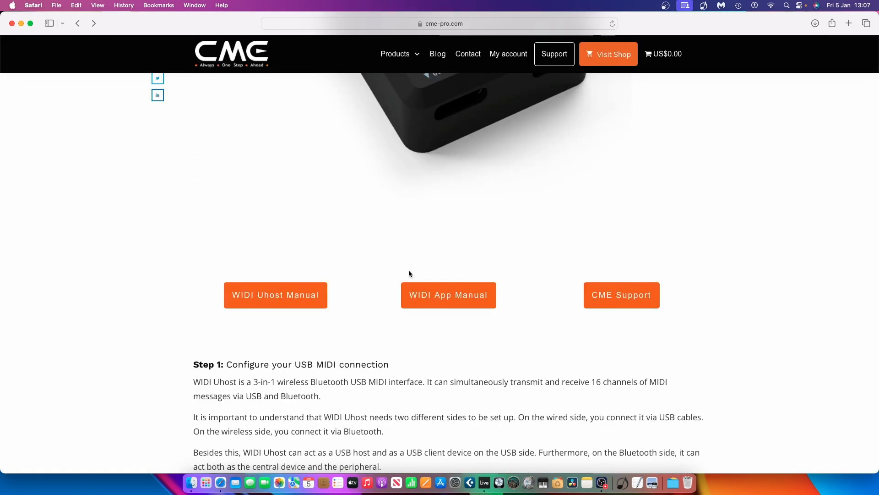
scroll("down", 3)
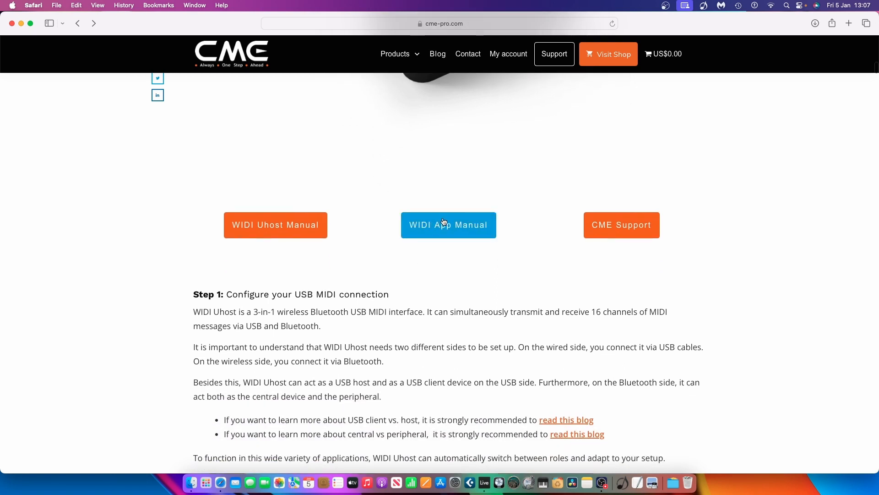
left_click(448, 224)
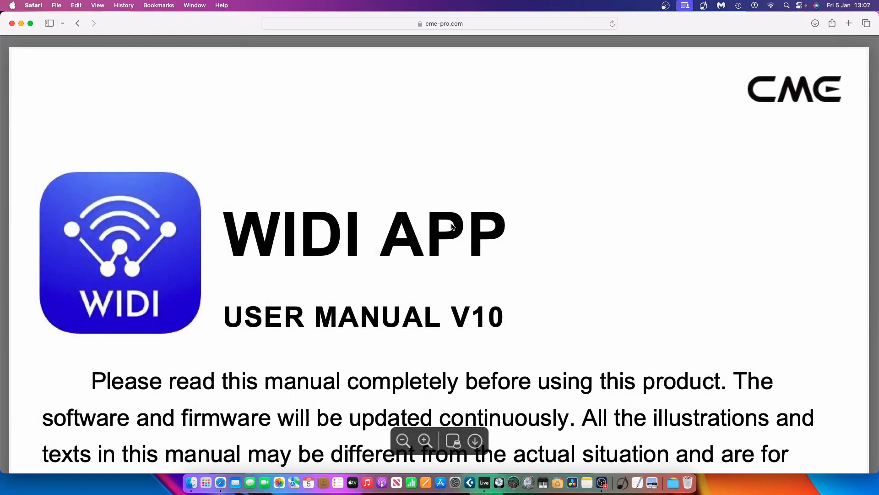
- Scroll through the WIDI App User Manual V10
scroll("down", 3)
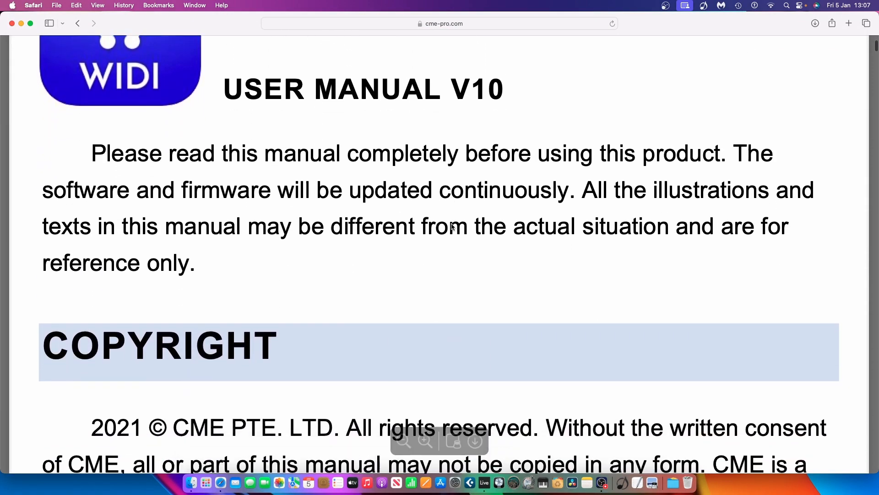
scroll("down", 3)
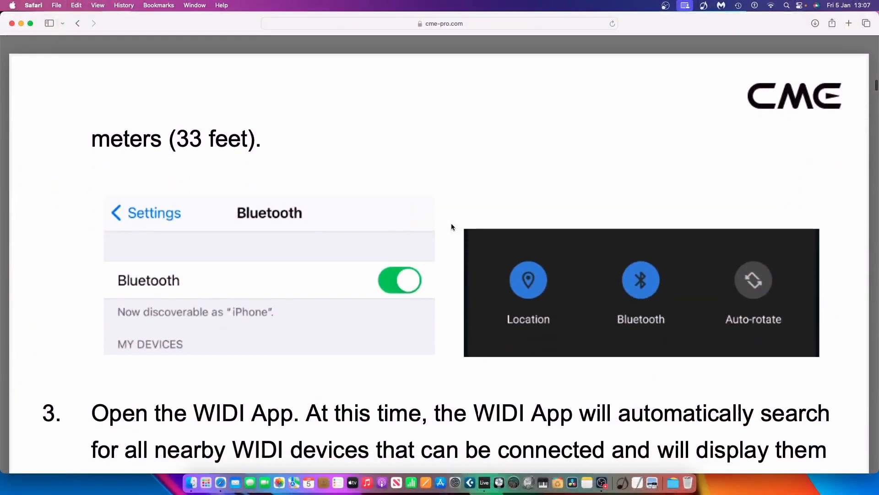
scroll("down", 3)
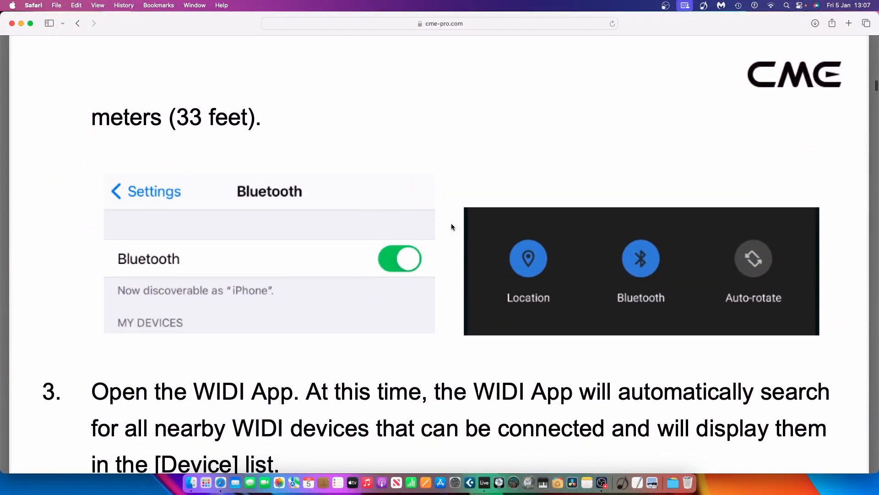
scroll("down", 3)
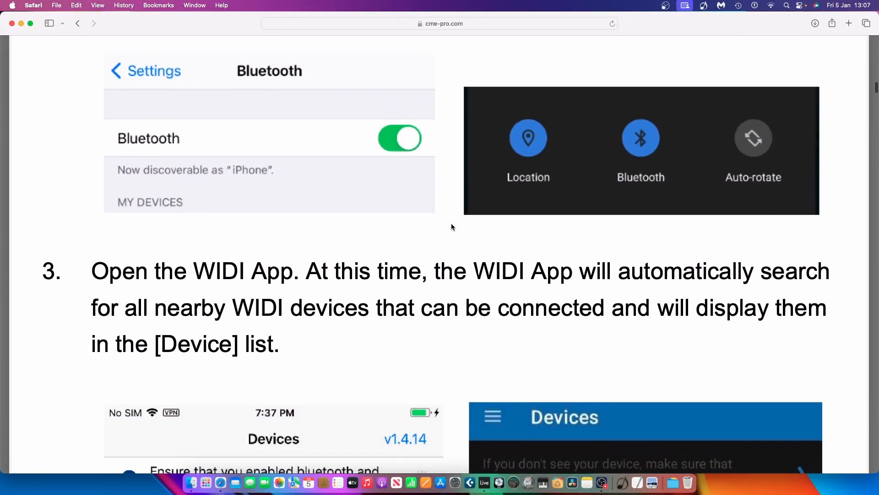
scroll("down", 3)
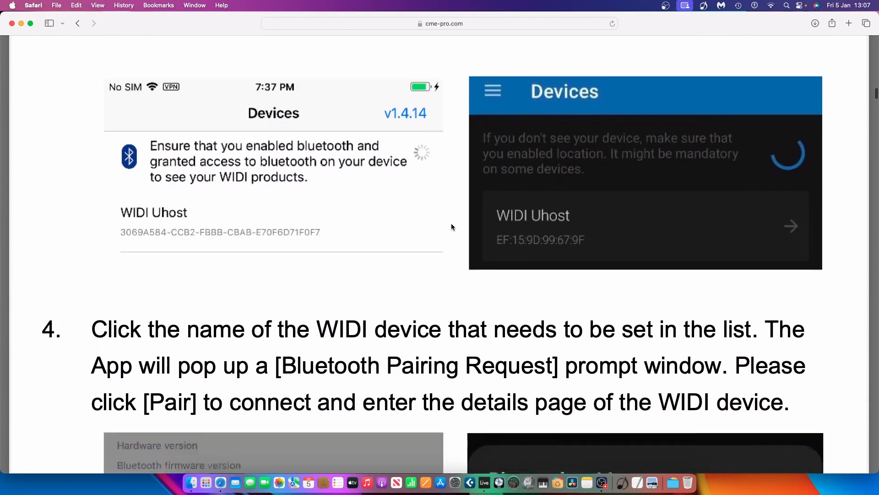
scroll("down", 3)
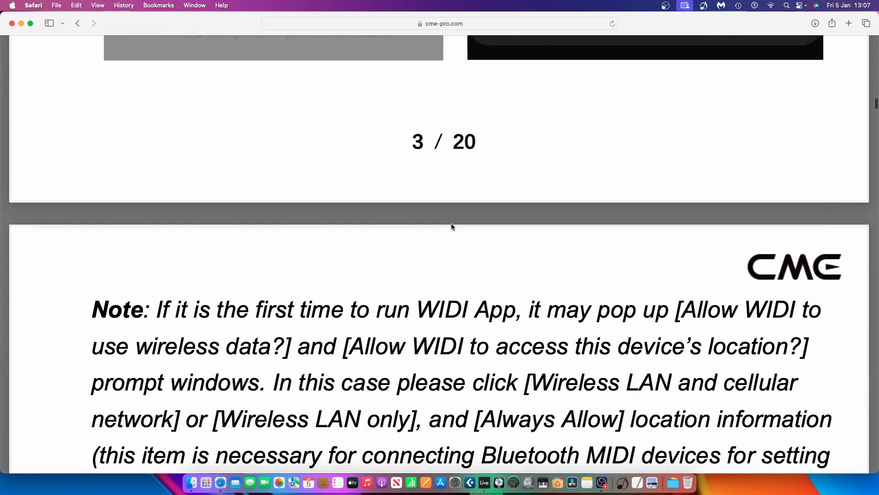
scroll("down", 3)
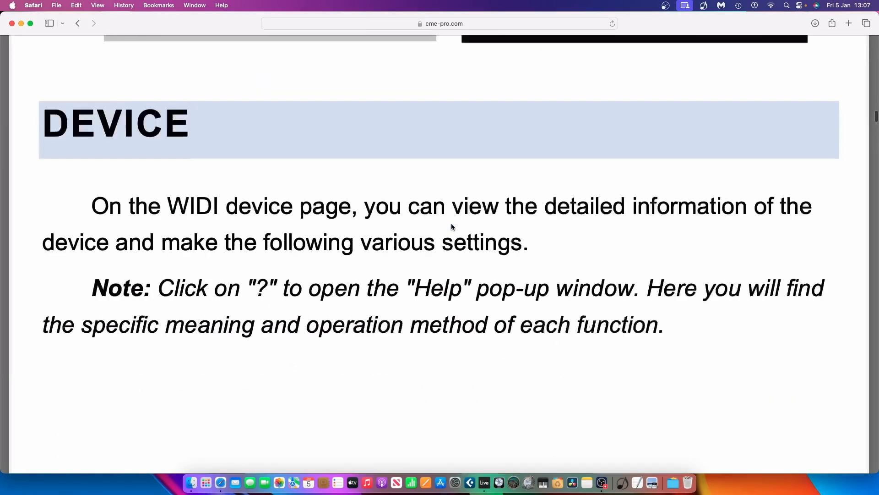
scroll("down", 3)
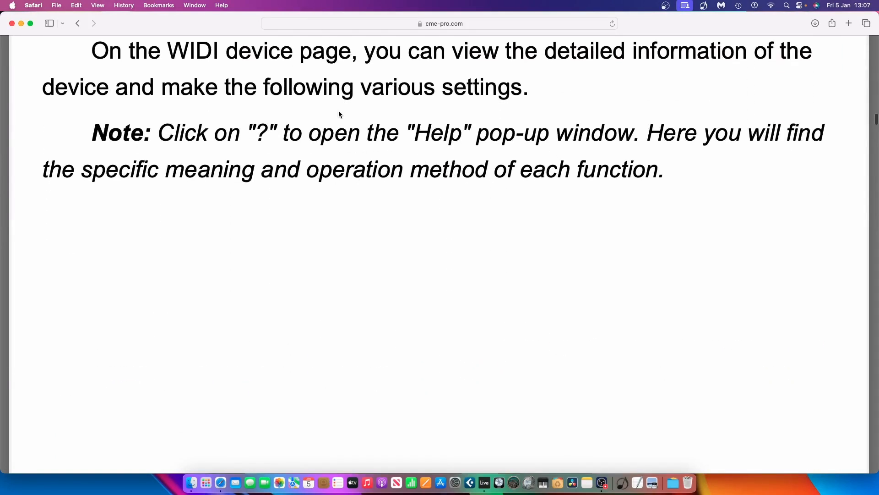
scroll("up", 3)
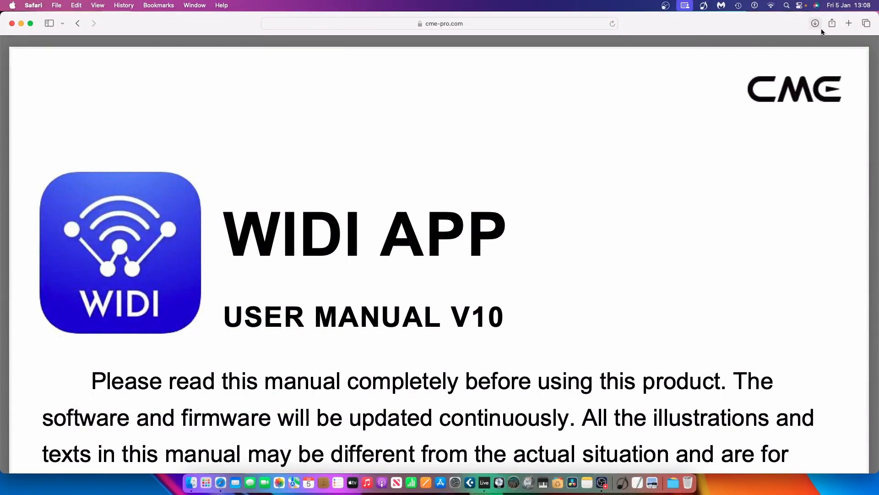
mouse_move(55, 8)
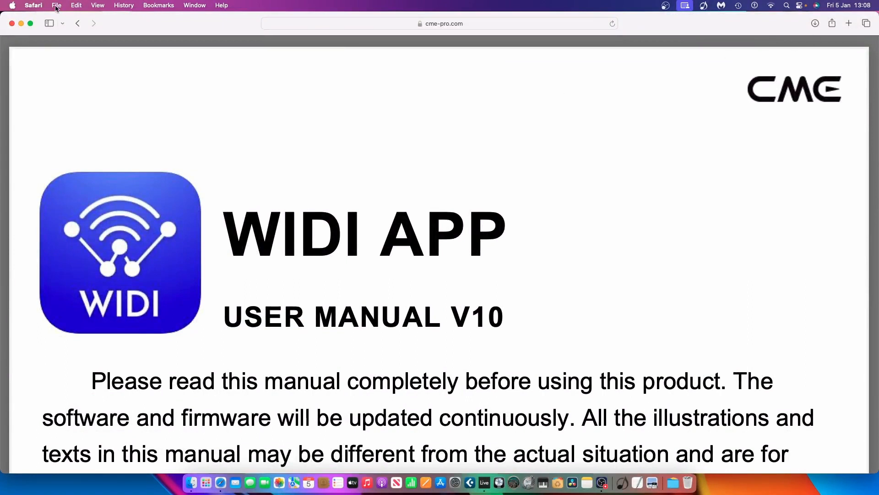
- Dismiss the File menu, go back to the WIDI Uhost guide and scroll to Step 1
left_click(56, 5)
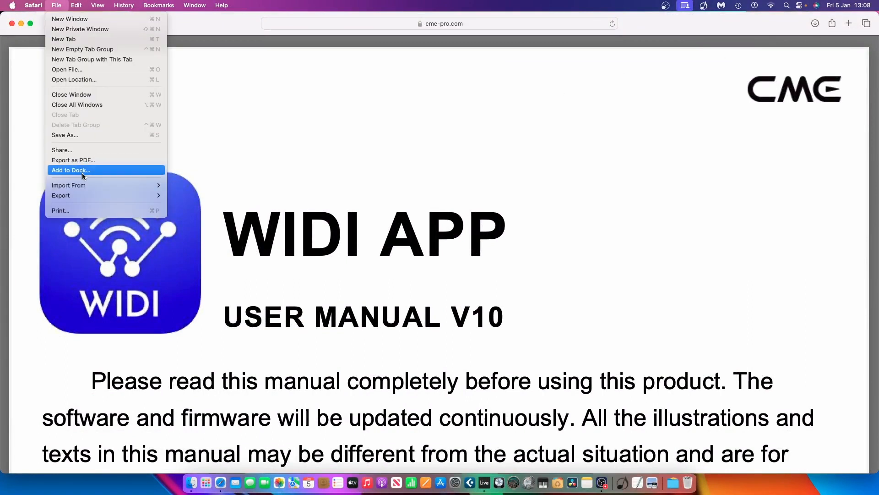
left_click(73, 160)
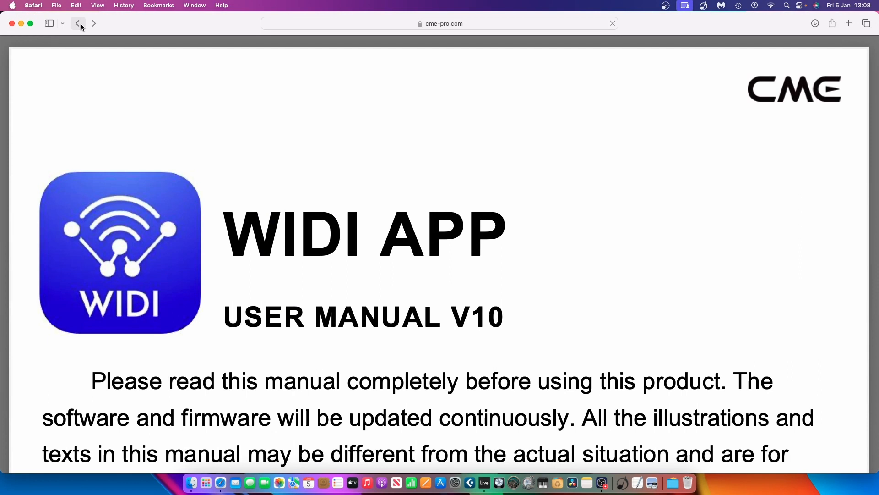
left_click(78, 23)
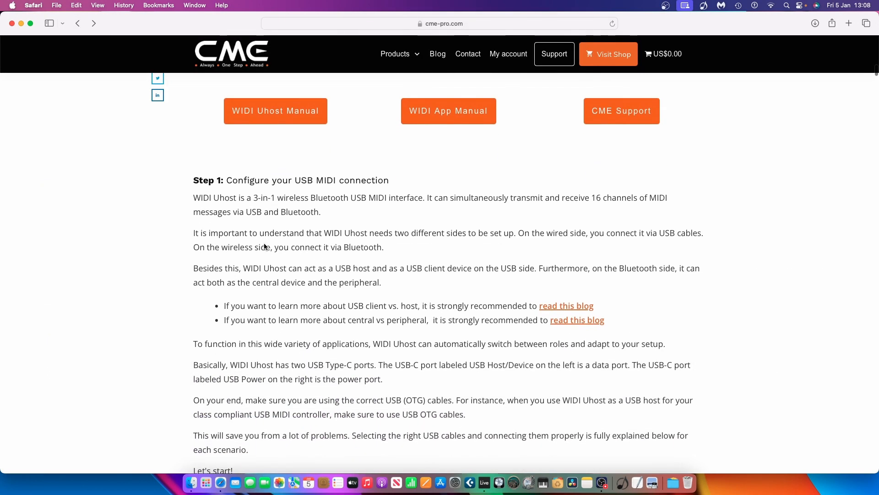
scroll("down", 3)
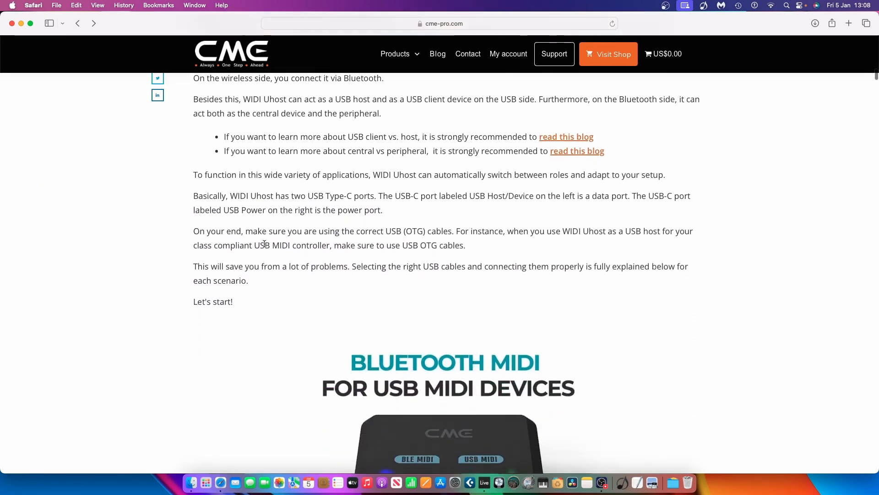
scroll("down", 3)
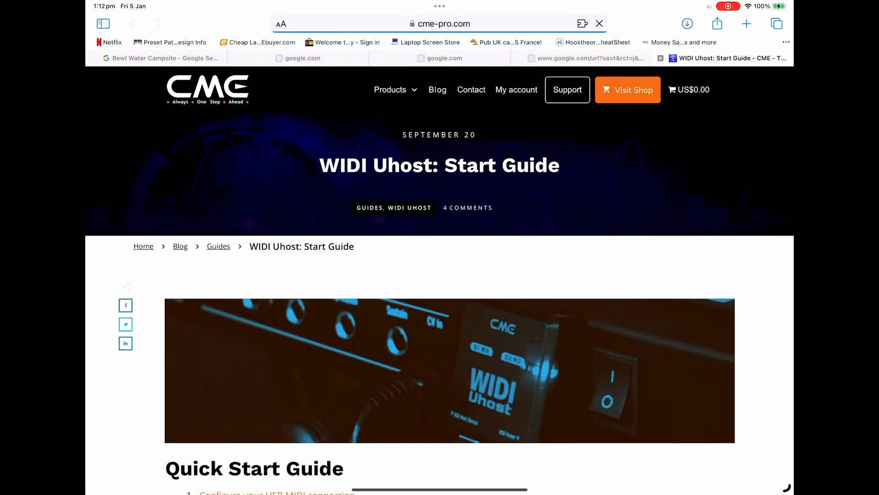
- Scroll past Step 1 and the LED notes to the Download WIDI App section
scroll("down", 3)
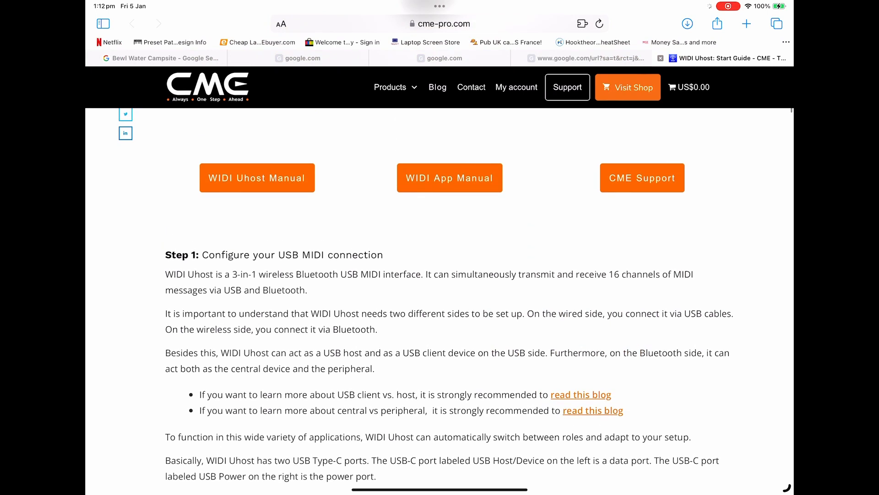
scroll("down", 3)
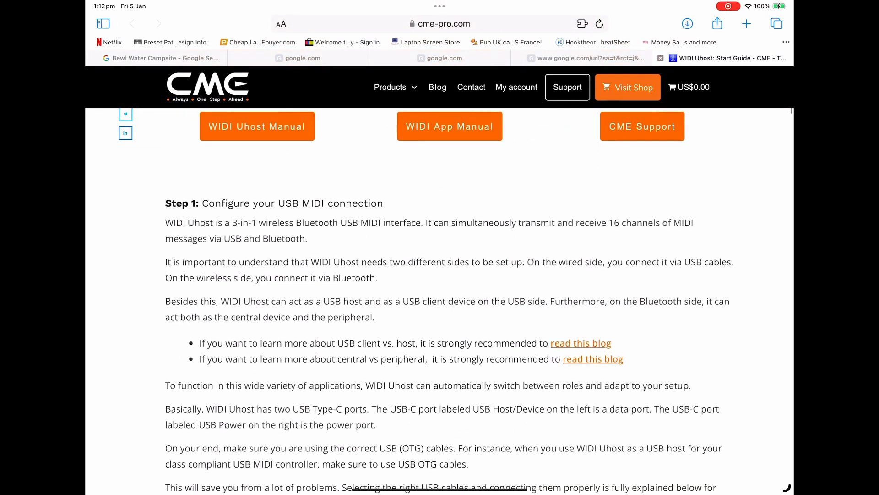
scroll("up", 3)
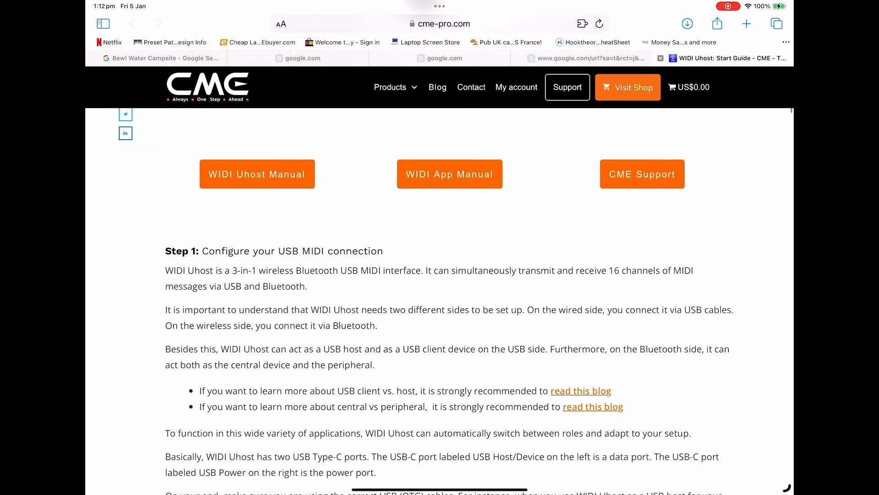
scroll("down", 3)
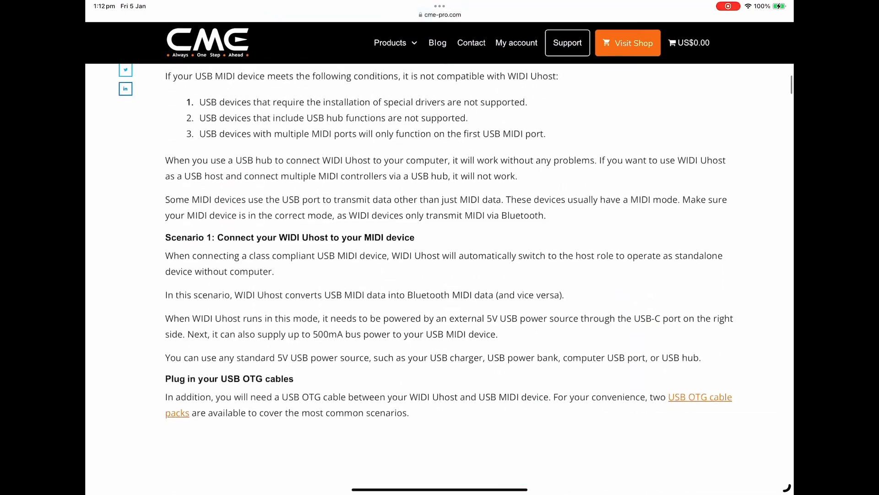
scroll("down", 3)
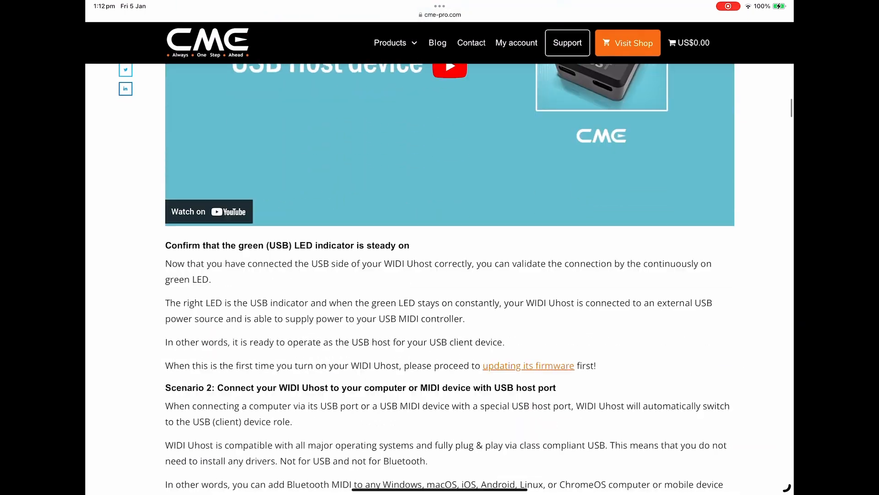
scroll("up", 3)
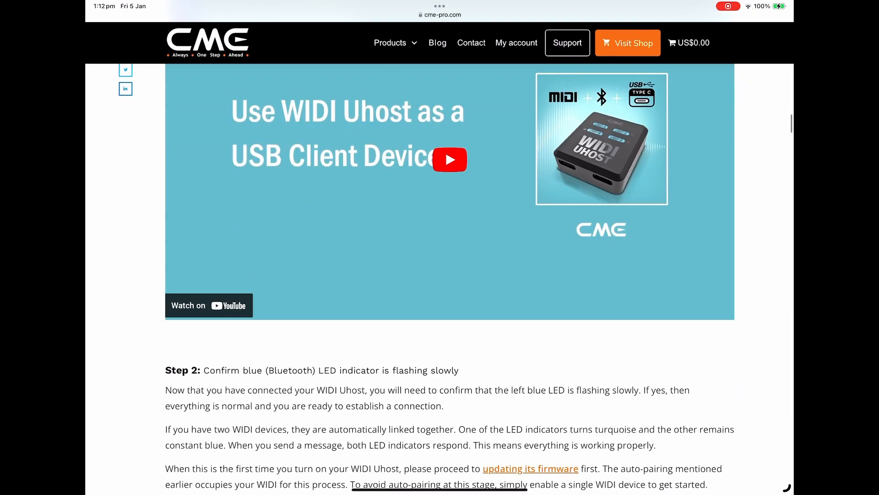
scroll("down", 3)
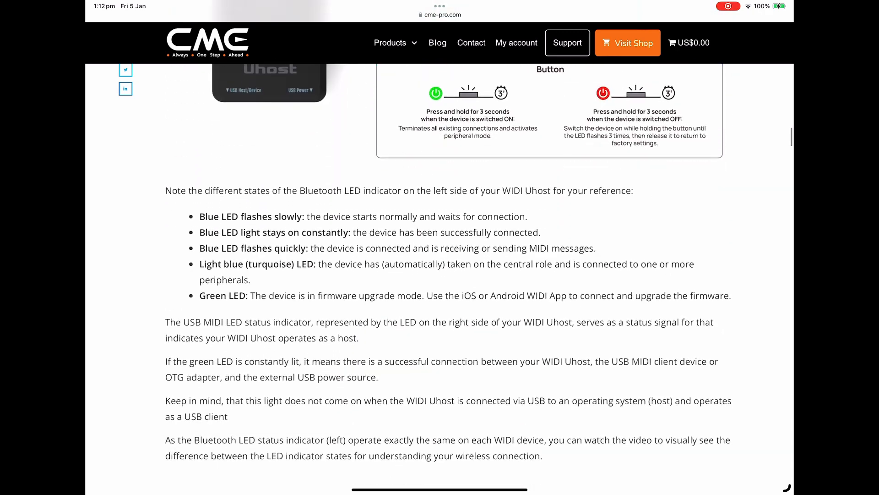
scroll("down", 3)
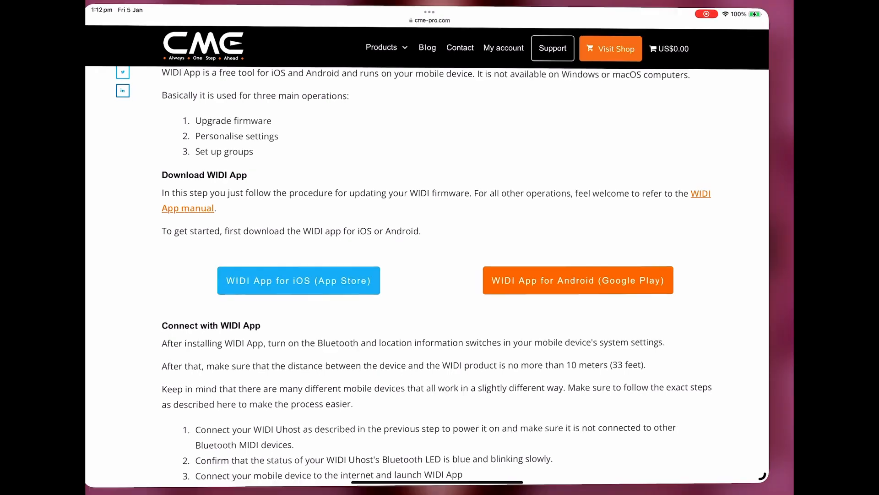
- Open the 'WIDI App for iOS (App Store)' listing from the guide page
left_click(298, 280)
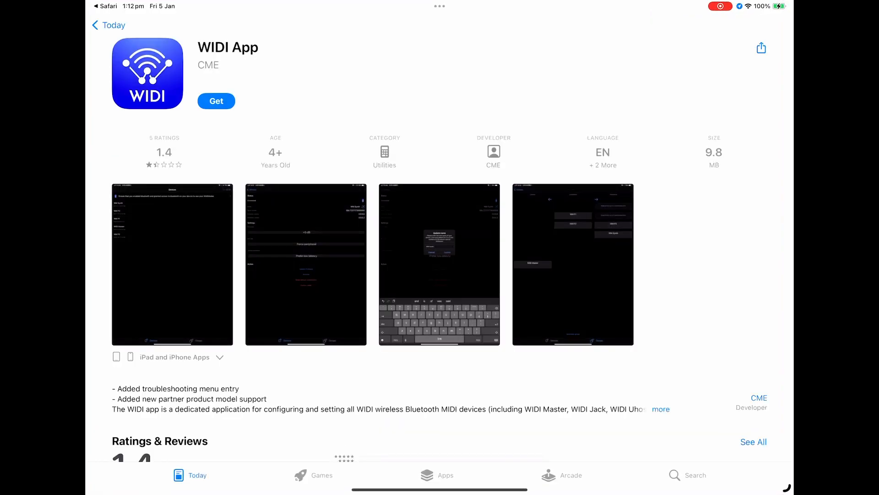
key("home")
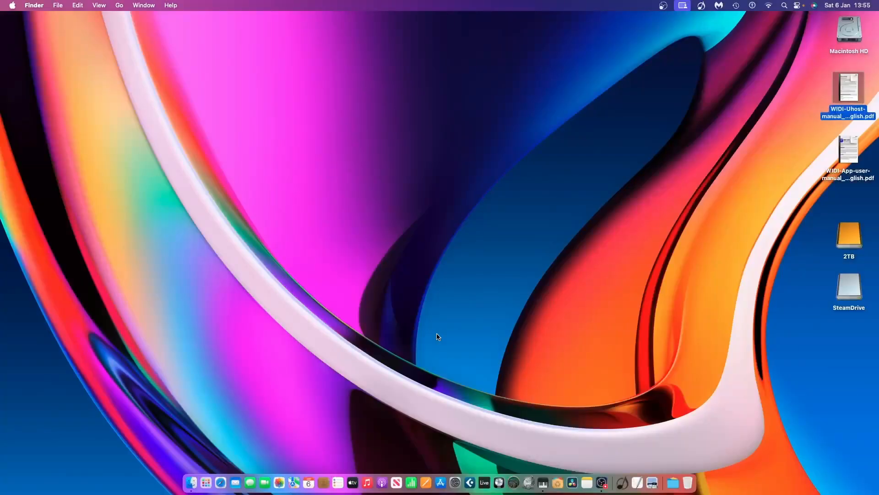
mouse_move(474, 379)
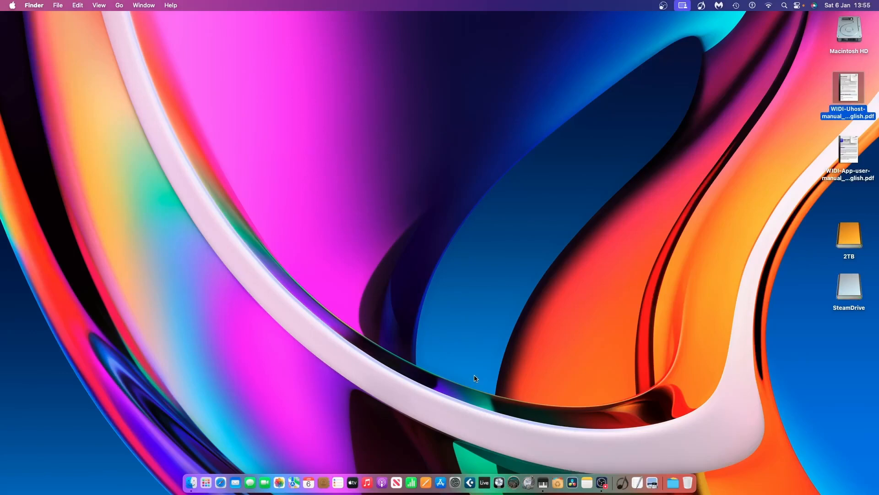
mouse_move(779, 12)
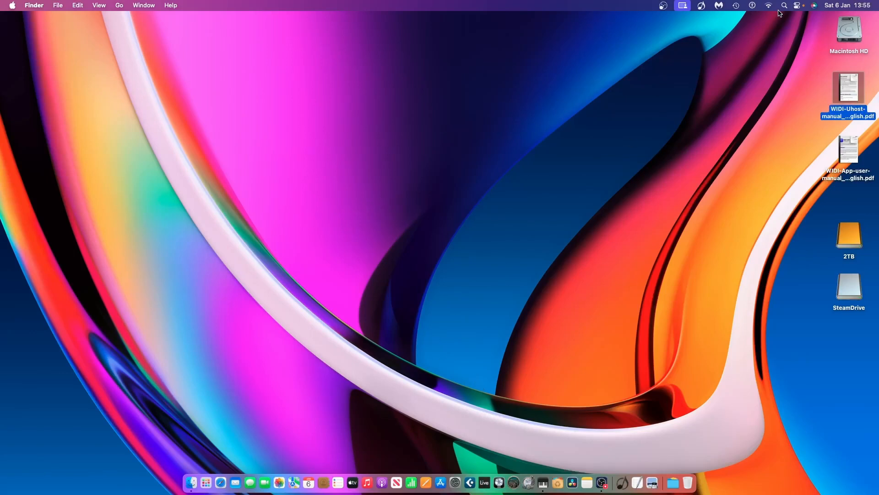
- Open Bluetooth Settings through Control Centre's Bluetooth menu
left_click(799, 5)
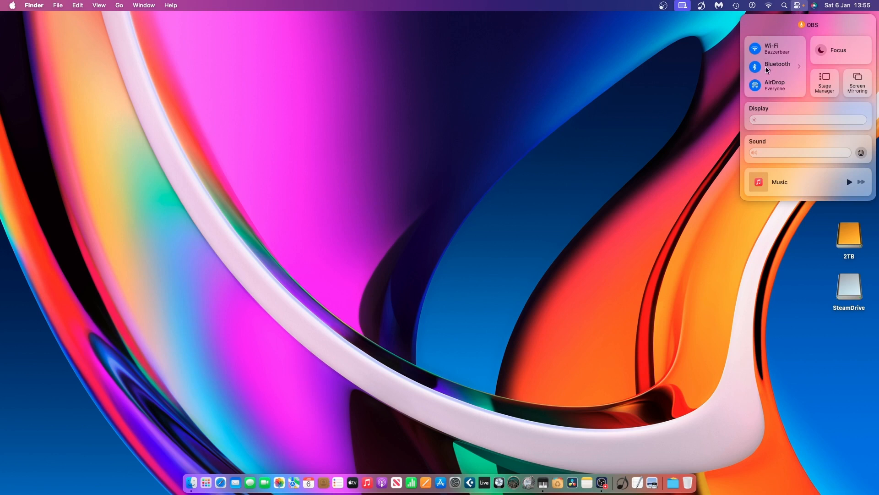
left_click(778, 66)
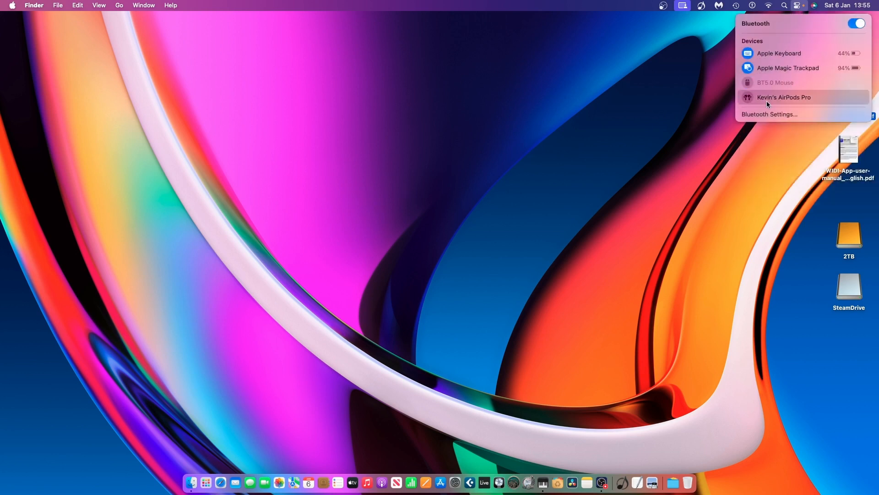
left_click(769, 114)
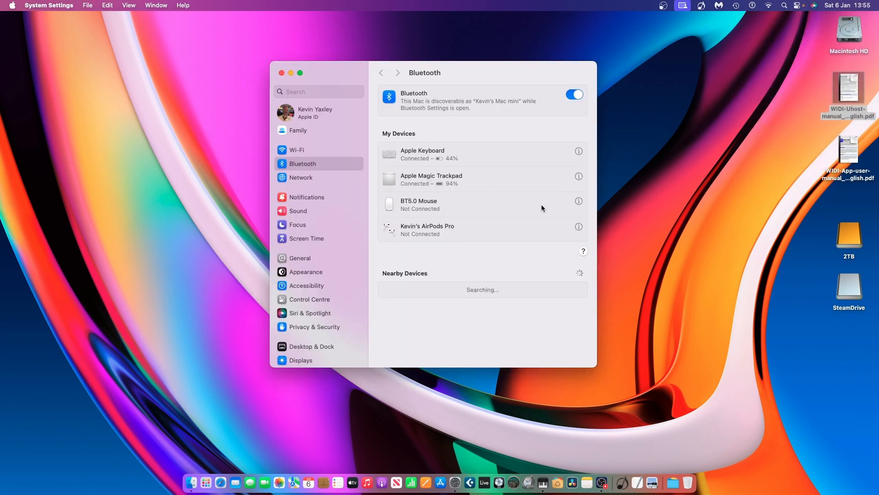
mouse_move(452, 270)
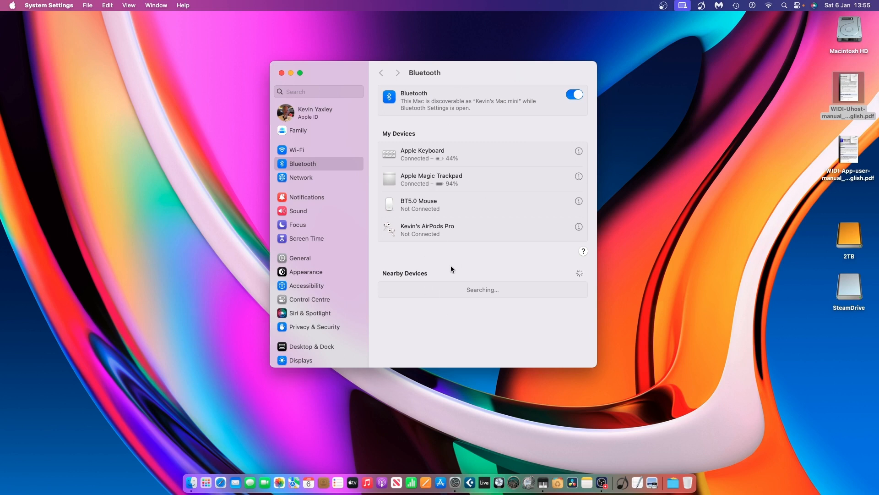
mouse_move(281, 73)
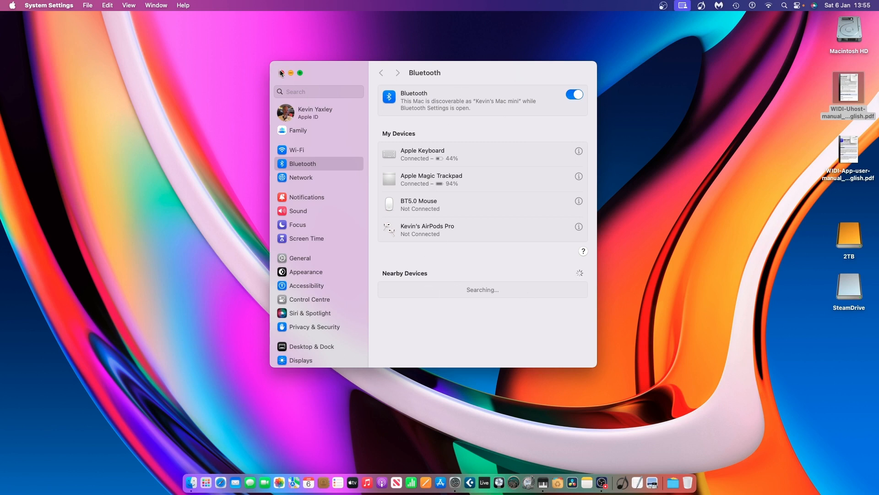
- Launch Audio MIDI Setup and connect WIDI Uhost in Bluetooth Configuration, accepting the pairing request
left_click(280, 73)
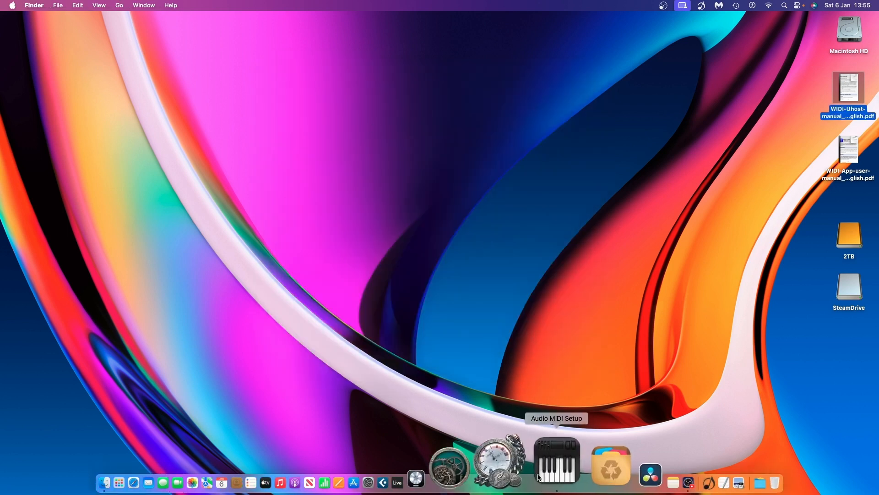
left_click(556, 463)
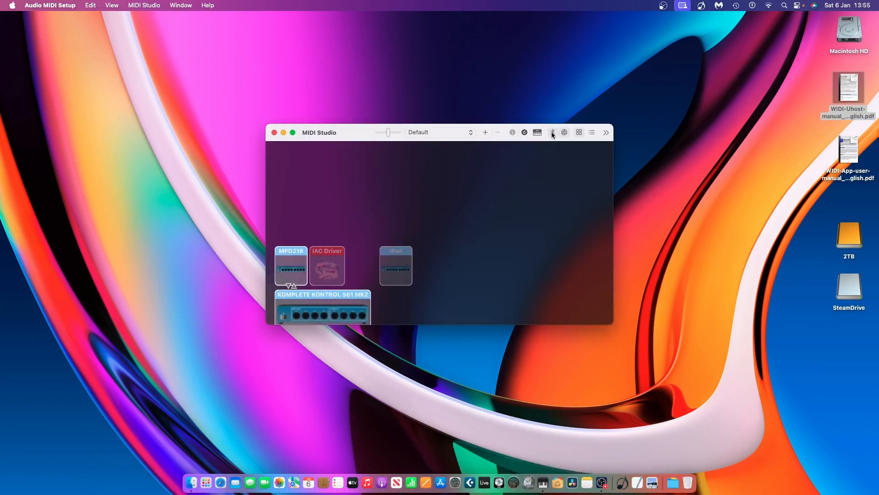
left_click(552, 132)
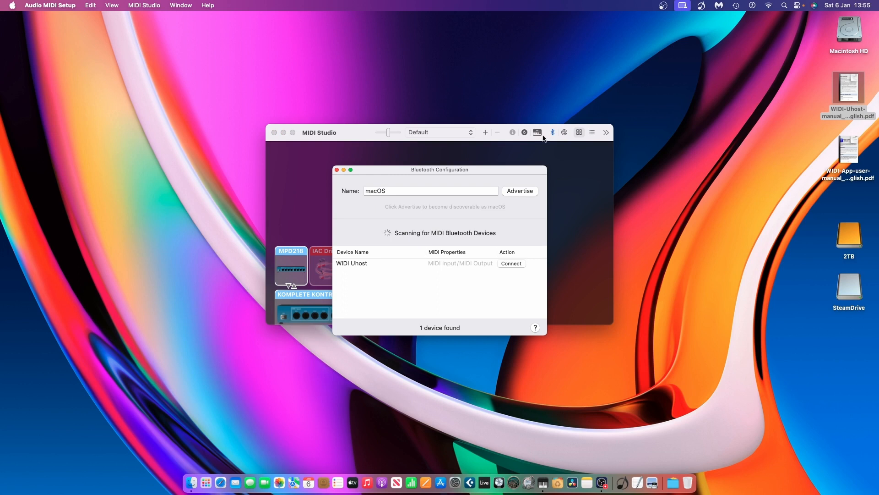
mouse_move(354, 264)
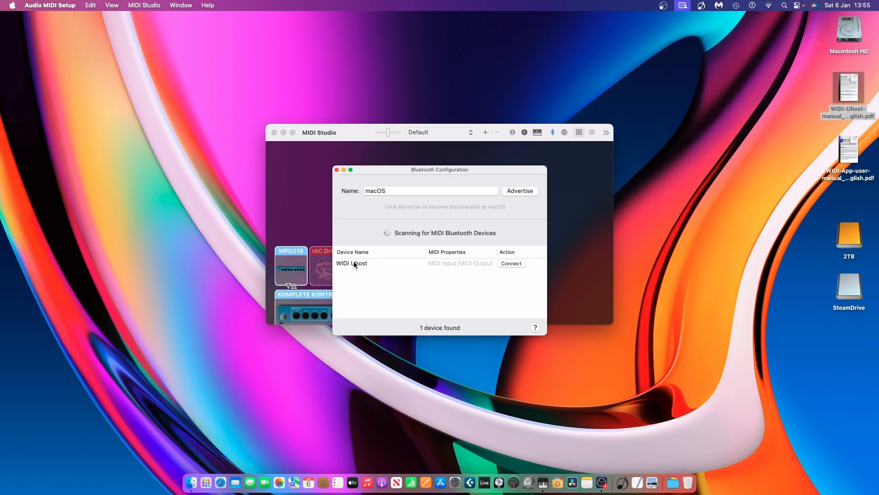
left_click(510, 263)
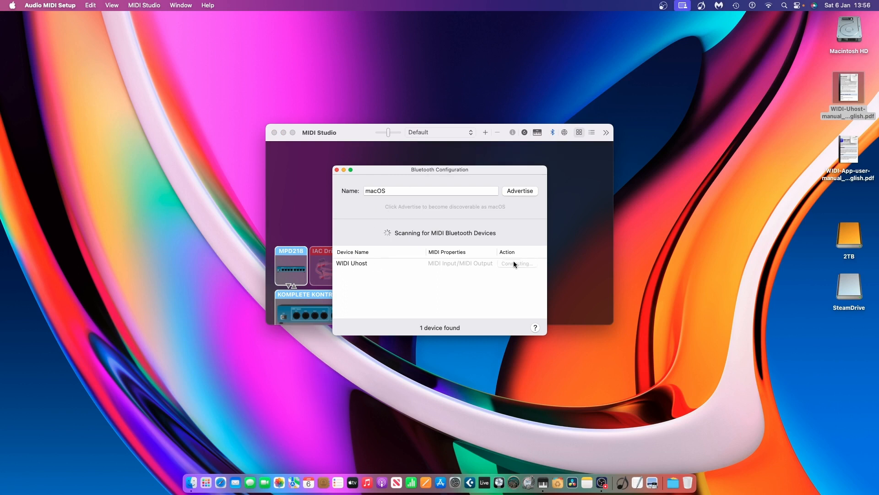
left_click(517, 263)
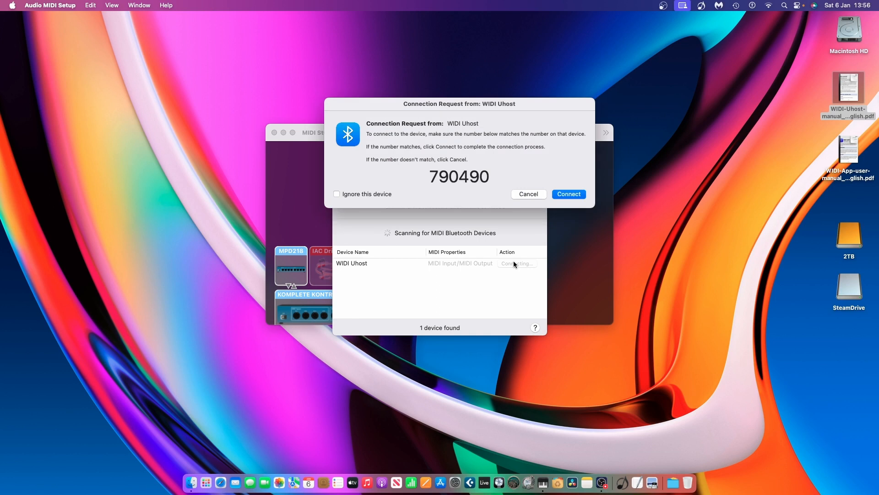
mouse_move(543, 191)
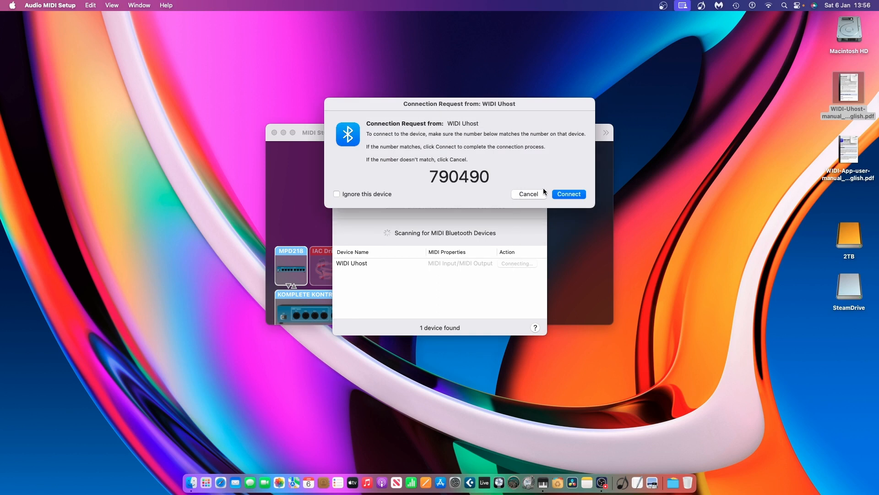
left_click(568, 195)
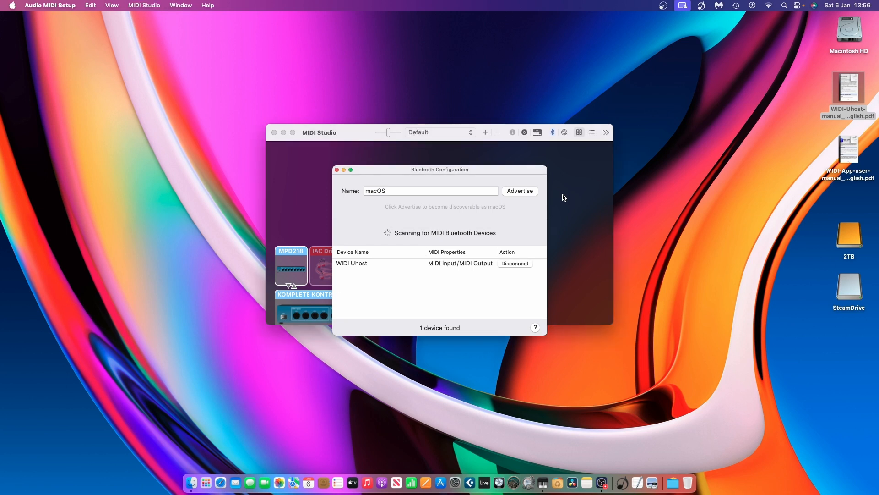
mouse_move(337, 172)
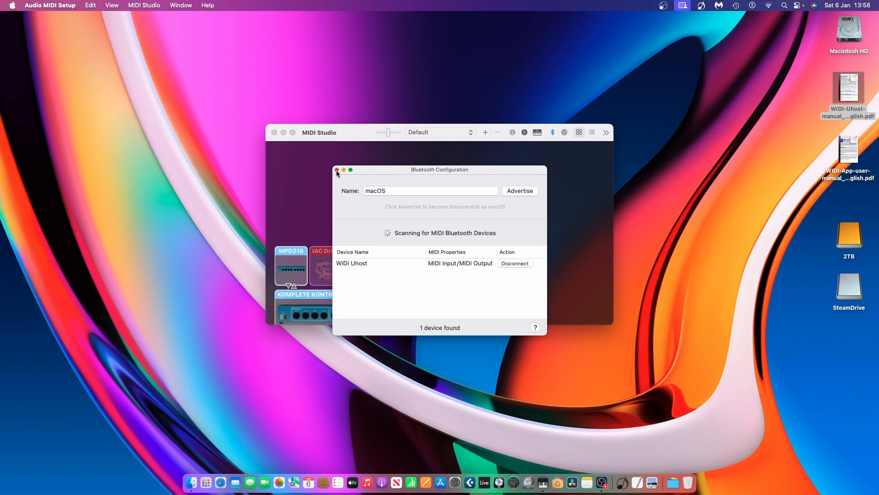
- Close the Bluetooth Configuration and MIDI Studio windows
left_click(336, 170)
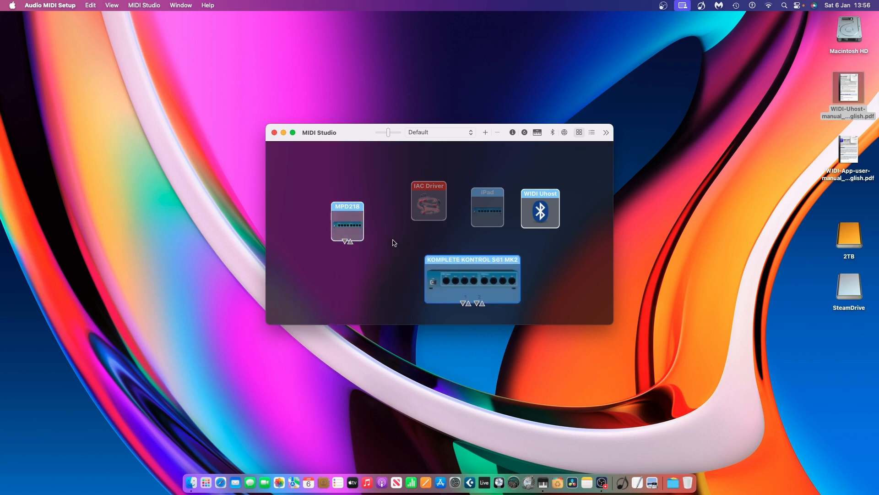
left_click(428, 208)
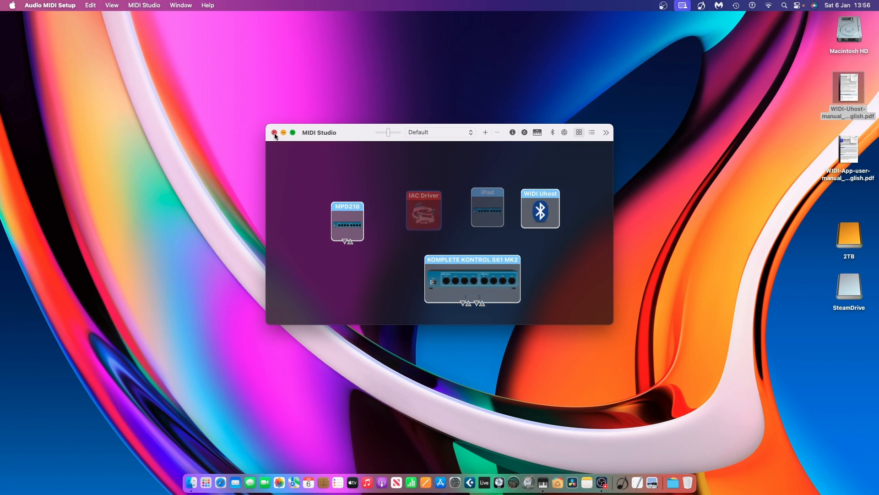
left_click(274, 132)
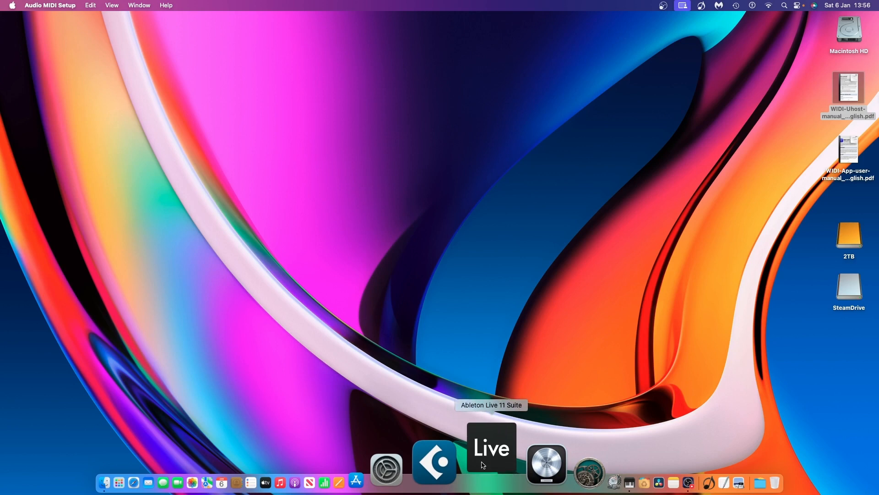
- Launch Live 11 Suite and load Vital from Plug-Ins > Audio Units > Matt Tytel
left_click(491, 462)
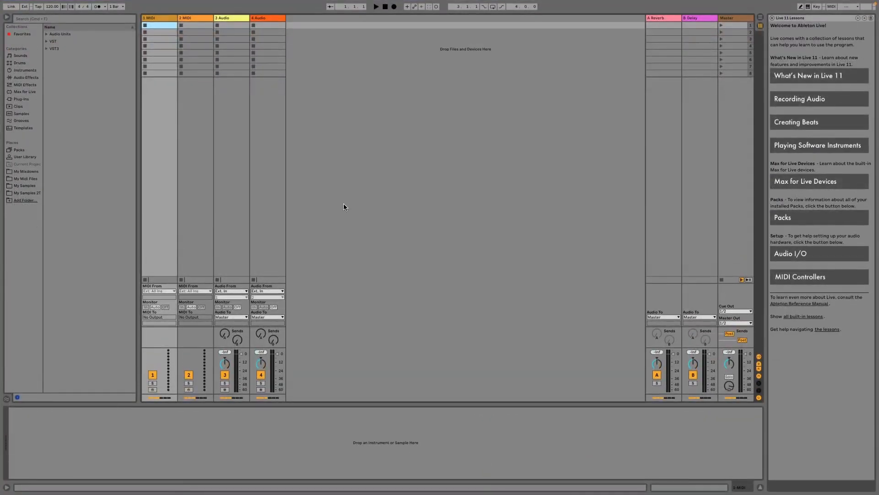
left_click(22, 99)
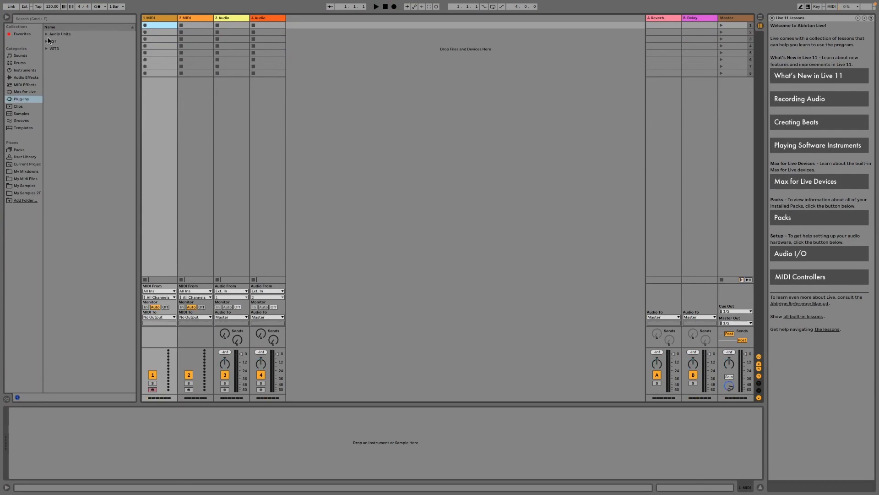
left_click(47, 33)
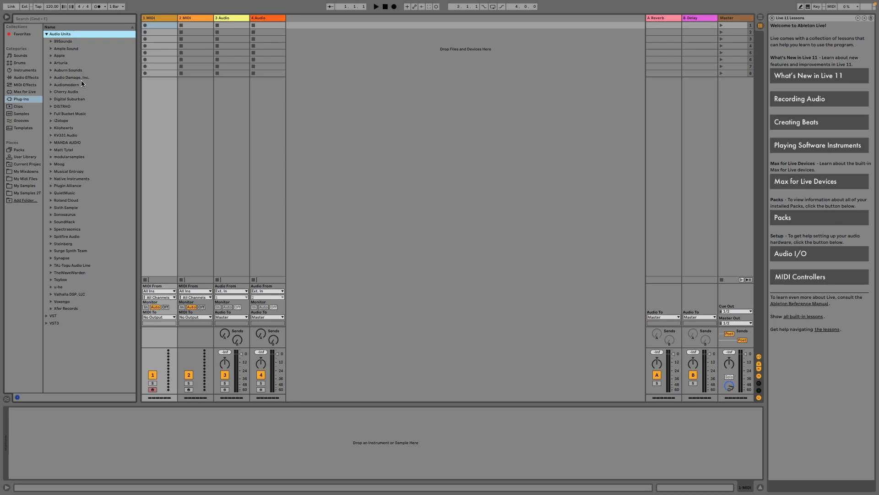
left_click(63, 150)
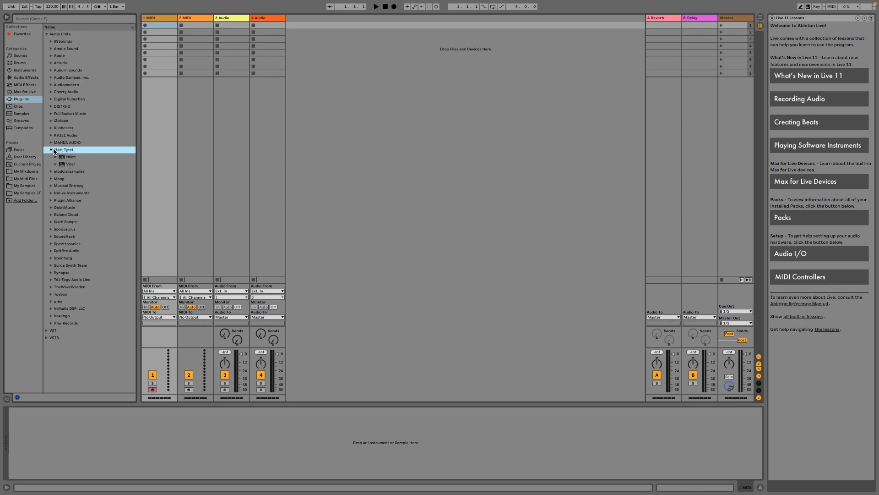
left_click(70, 164)
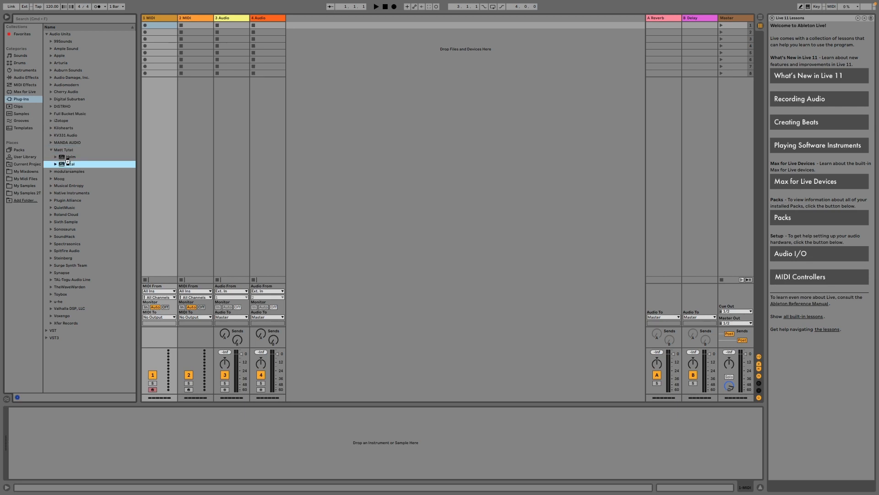
double_click(67, 163)
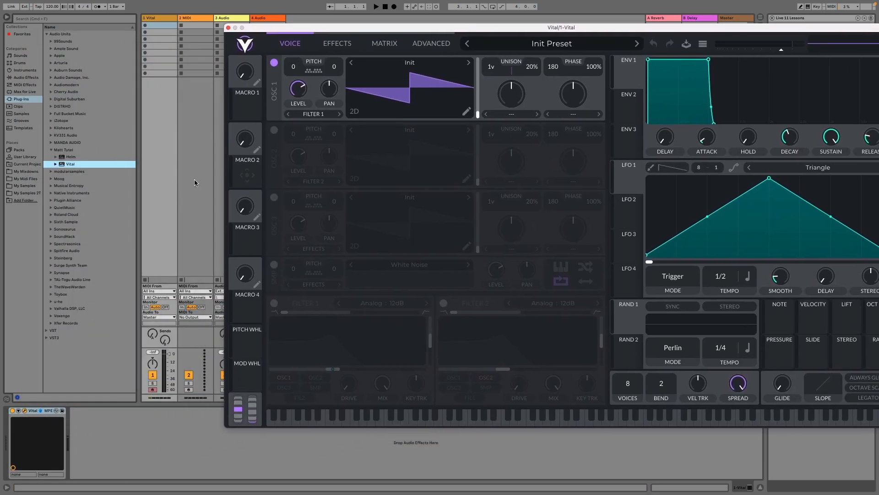
- Set the Vital track's MIDI From input and load the User preset Riverside
left_click(159, 290)
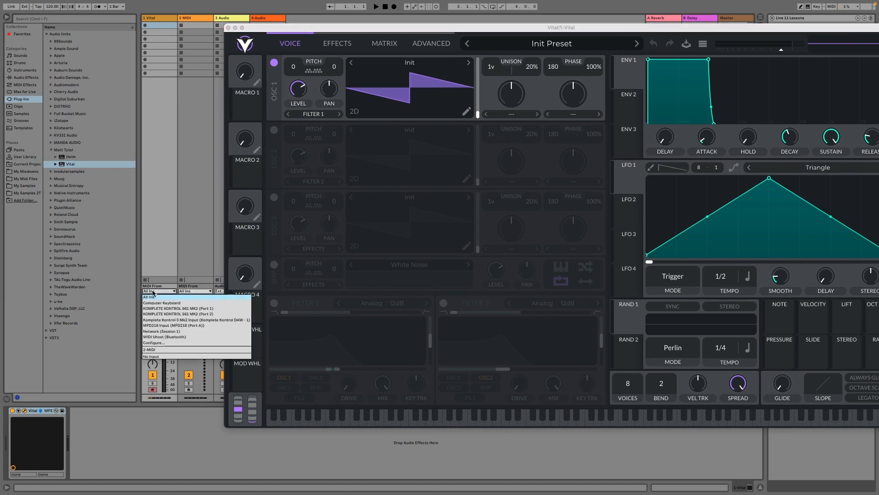
mouse_move(152, 349)
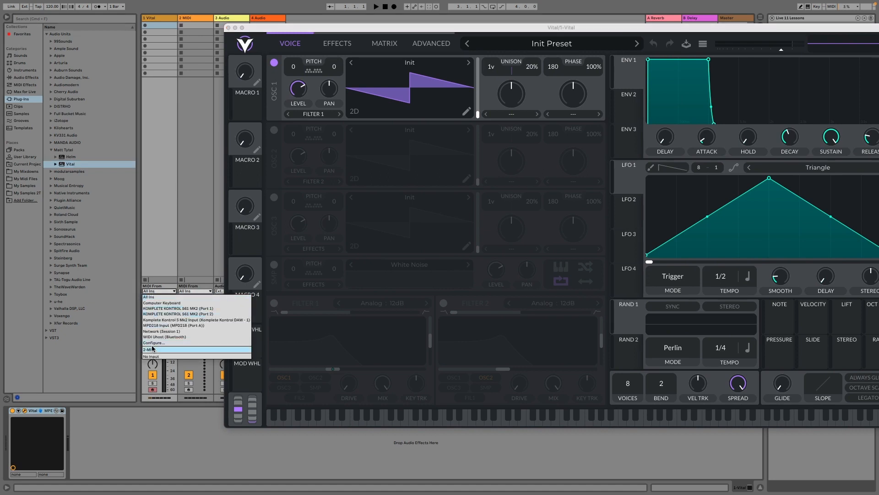
left_click(164, 337)
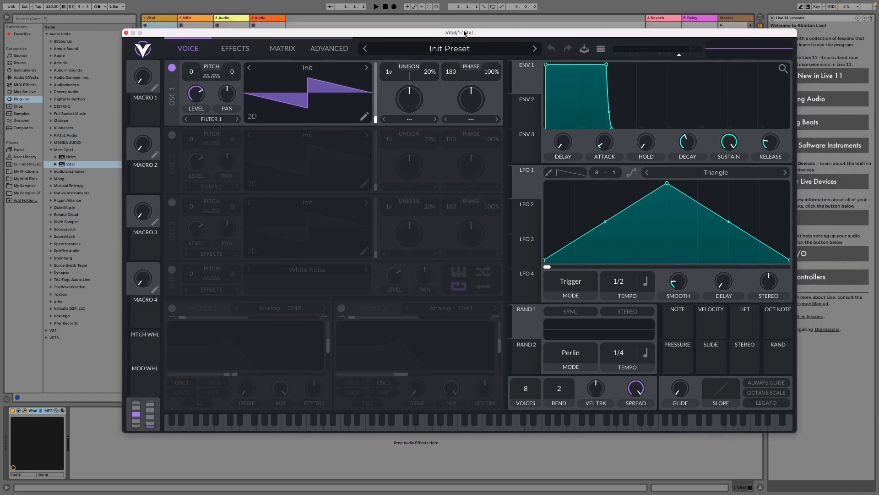
left_click(449, 48)
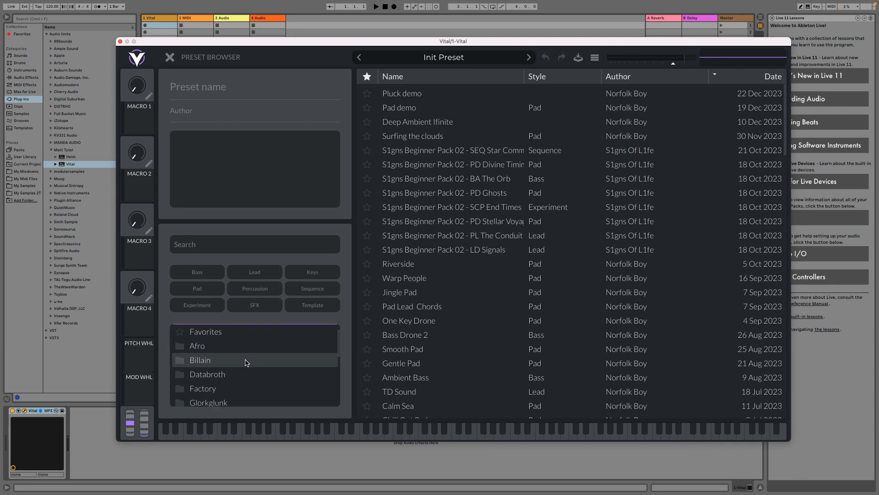
scroll("down", 3)
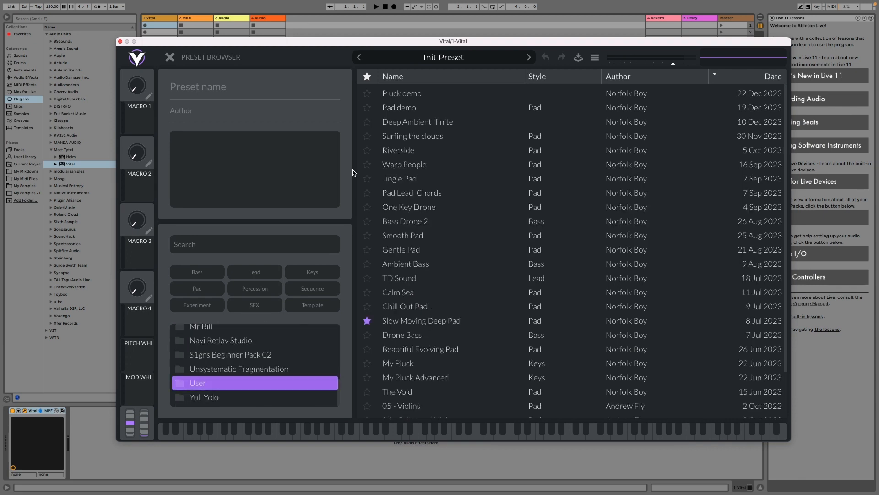
left_click(398, 150)
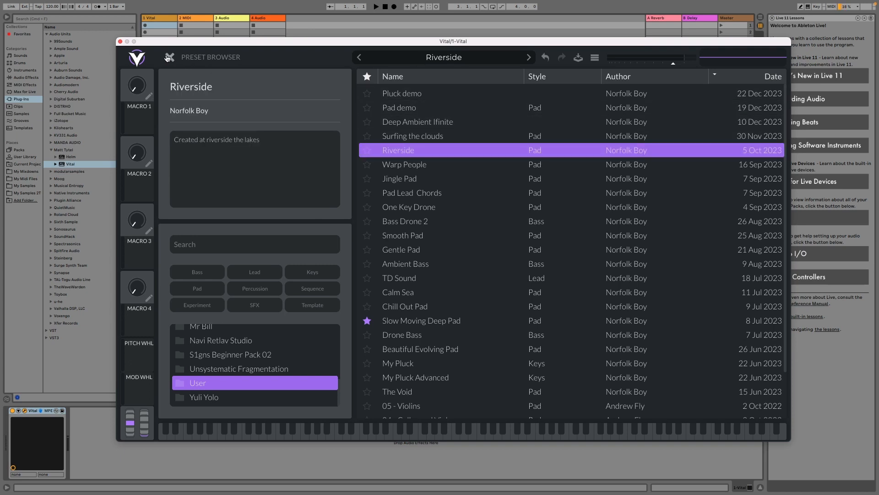
left_click(167, 58)
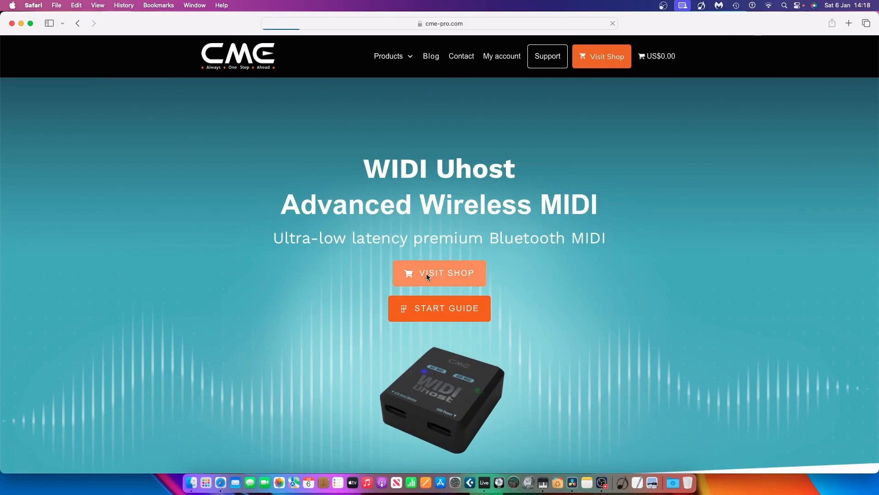
- Open the CME shop and browse the WIDI Jack product category
left_click(439, 273)
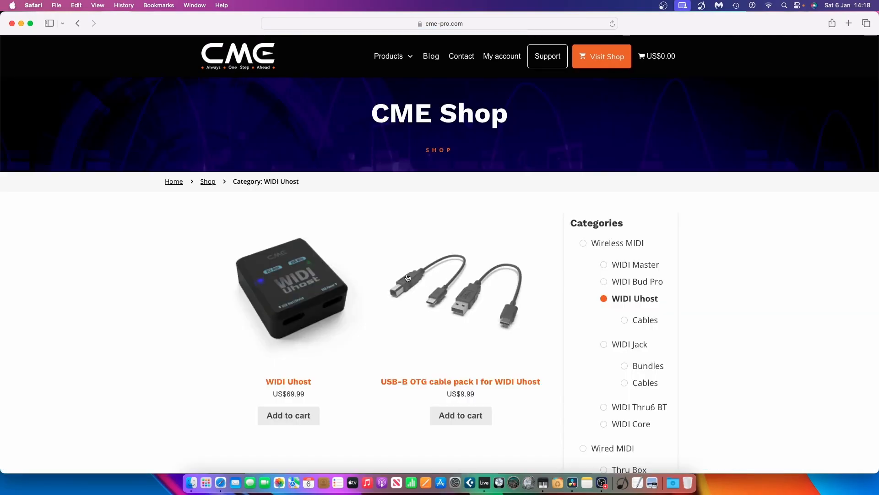
scroll("down", 3)
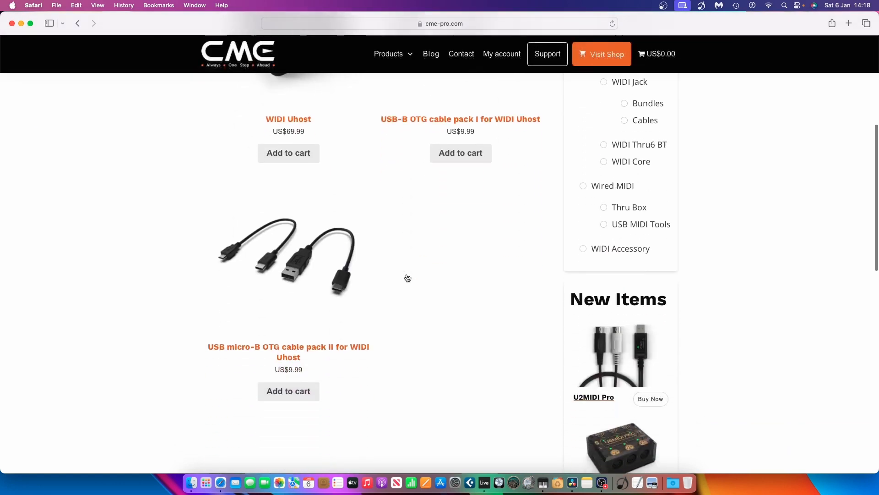
scroll("down", 3)
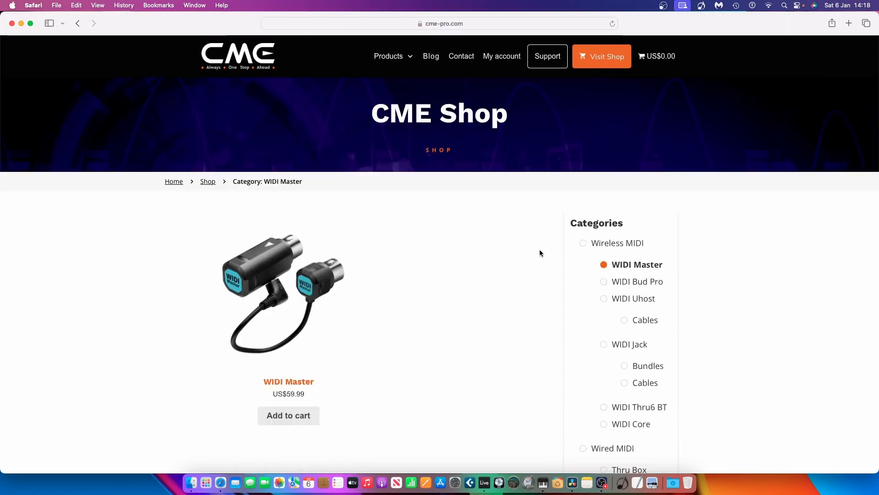
mouse_move(604, 283)
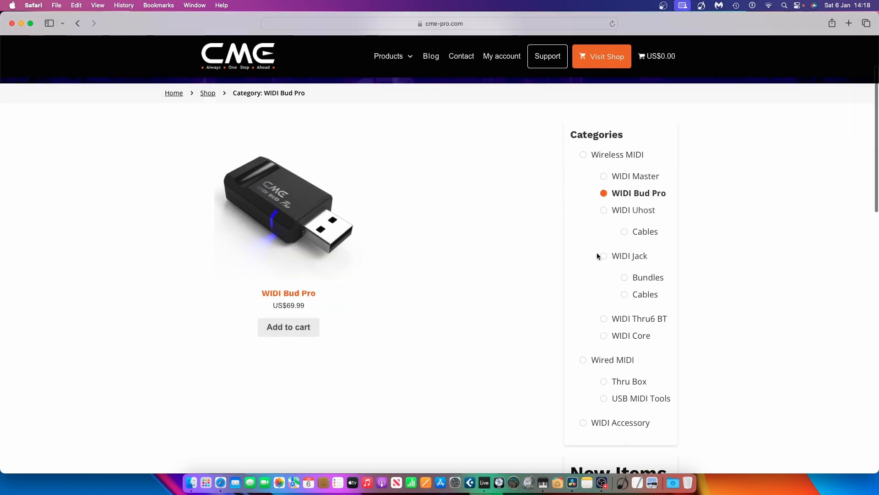
left_click(629, 256)
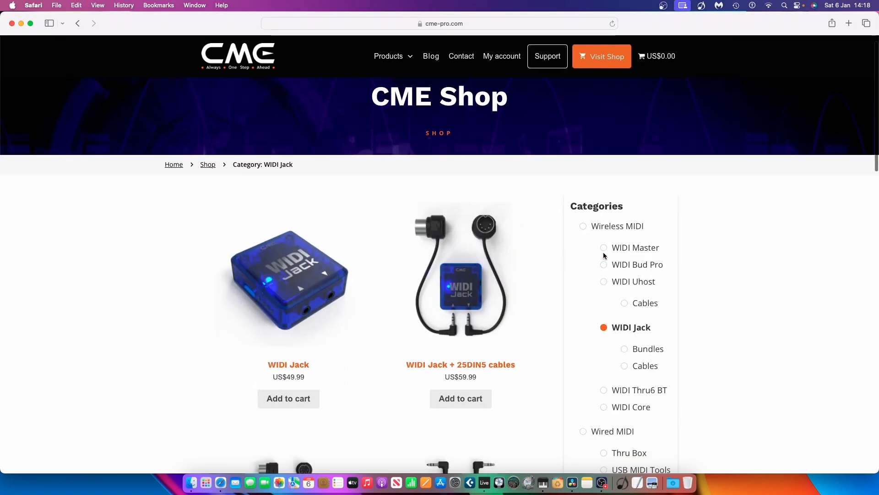
scroll("down", 3)
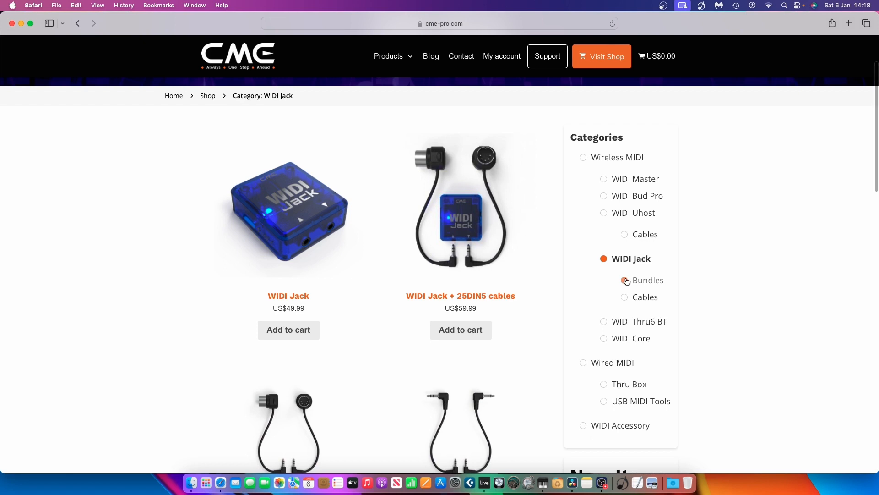
- Browse the Bundles, Cables, Thru6 BT and Core categories, then return to the WIDI Uhost home page
left_click(649, 280)
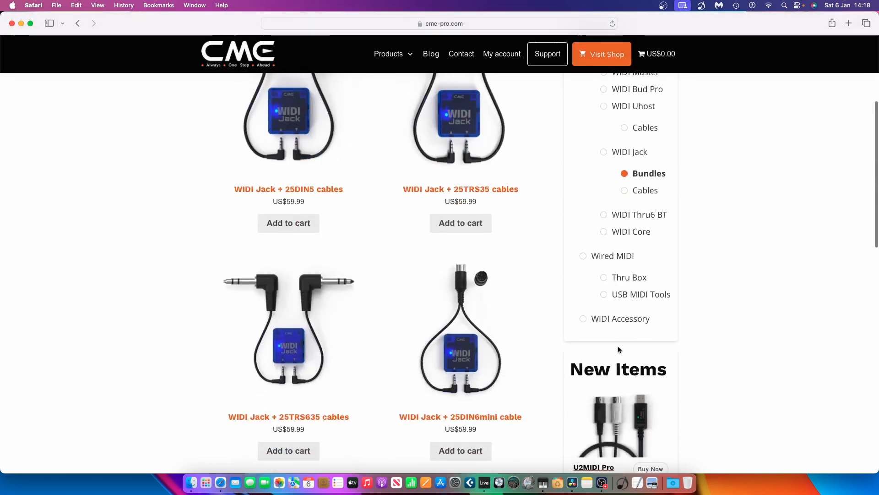
left_click(624, 191)
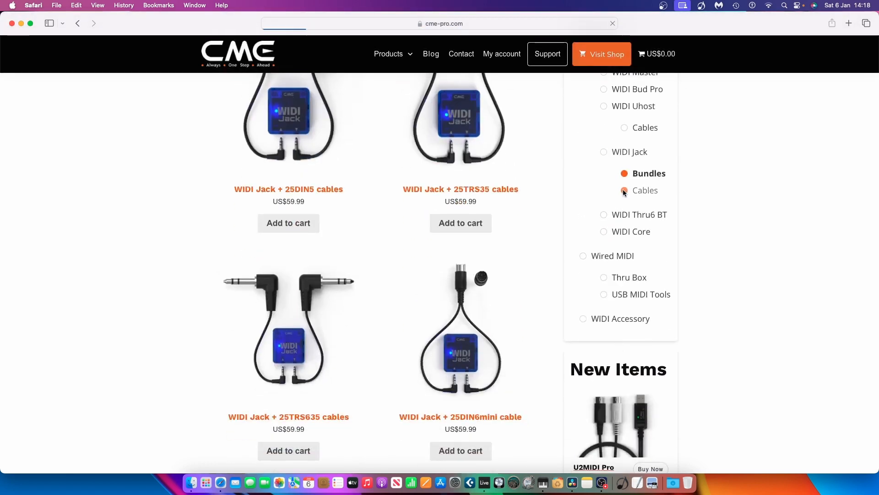
left_click(645, 190)
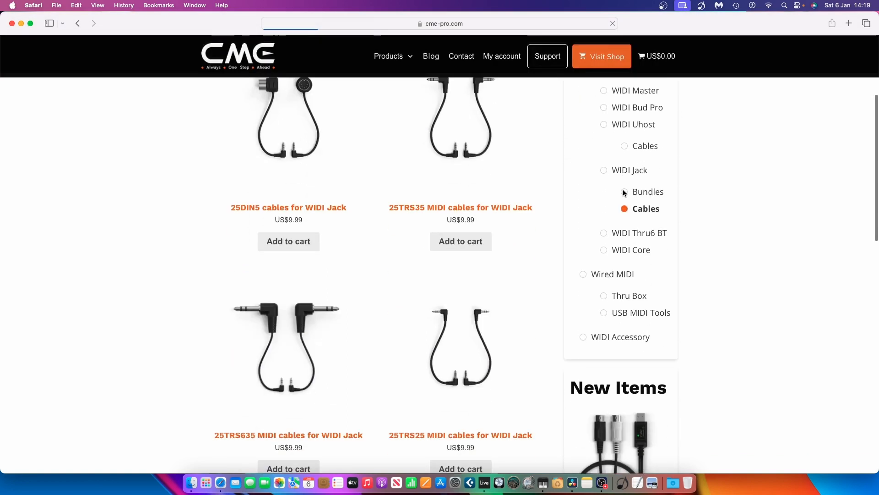
scroll("down", 3)
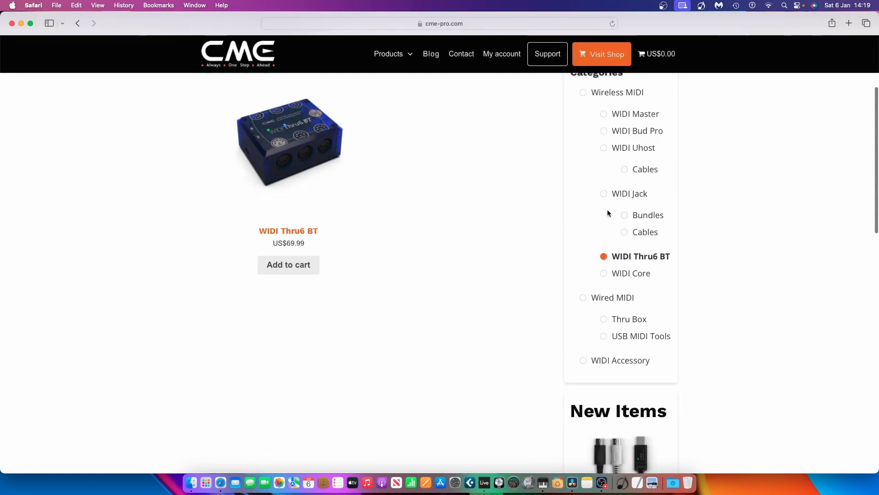
scroll("down", 3)
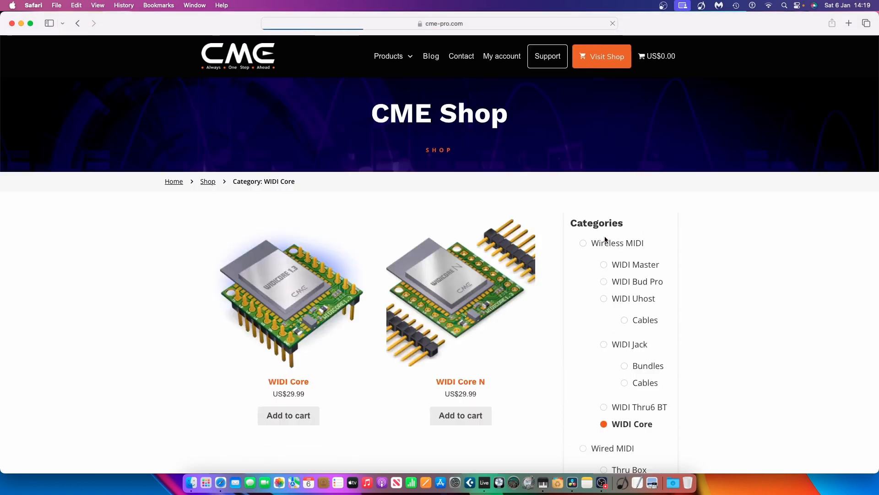
scroll("down", 3)
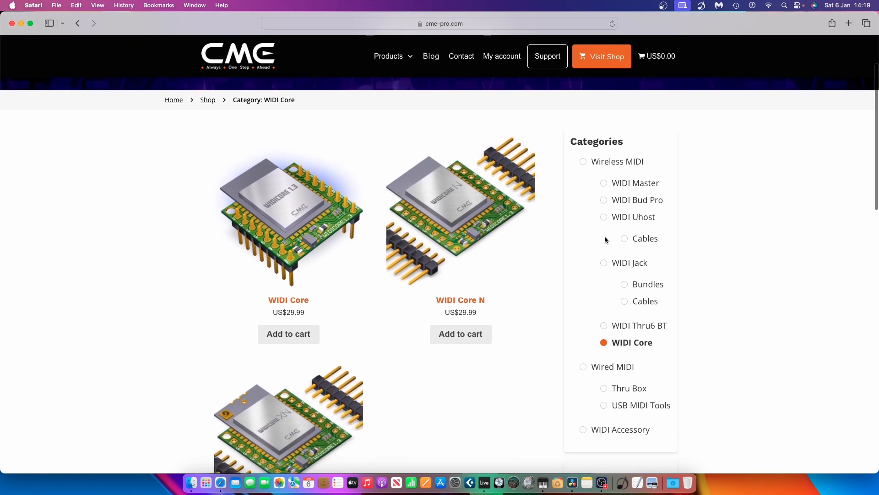
scroll("down", 3)
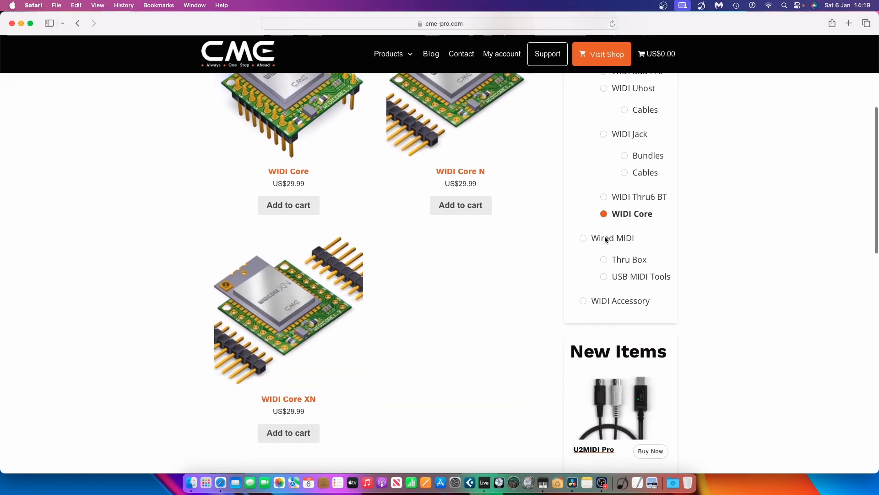
scroll("up", 3)
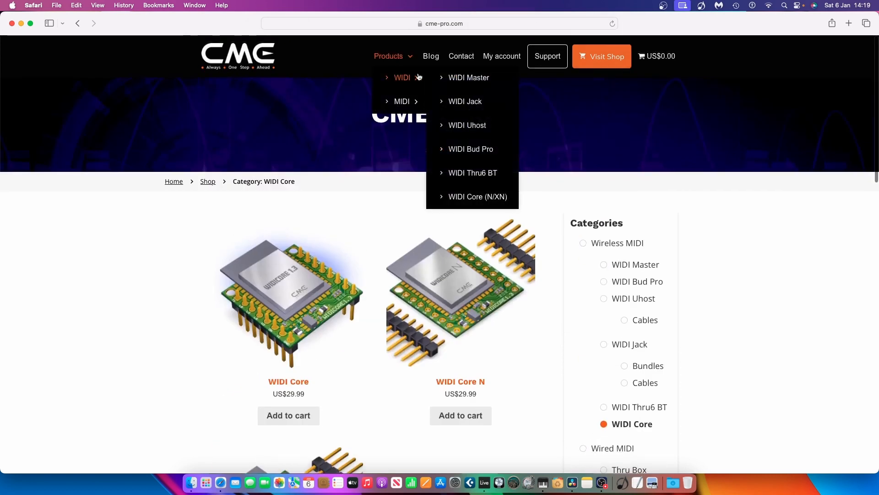
left_click(467, 125)
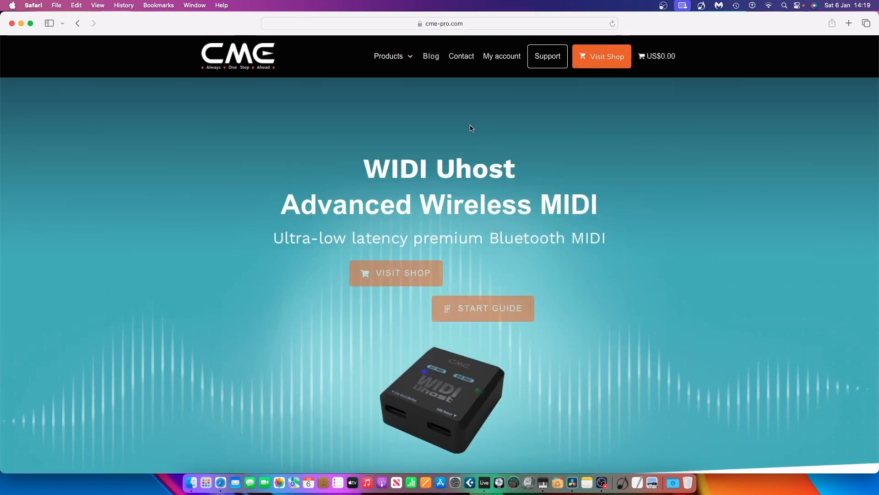